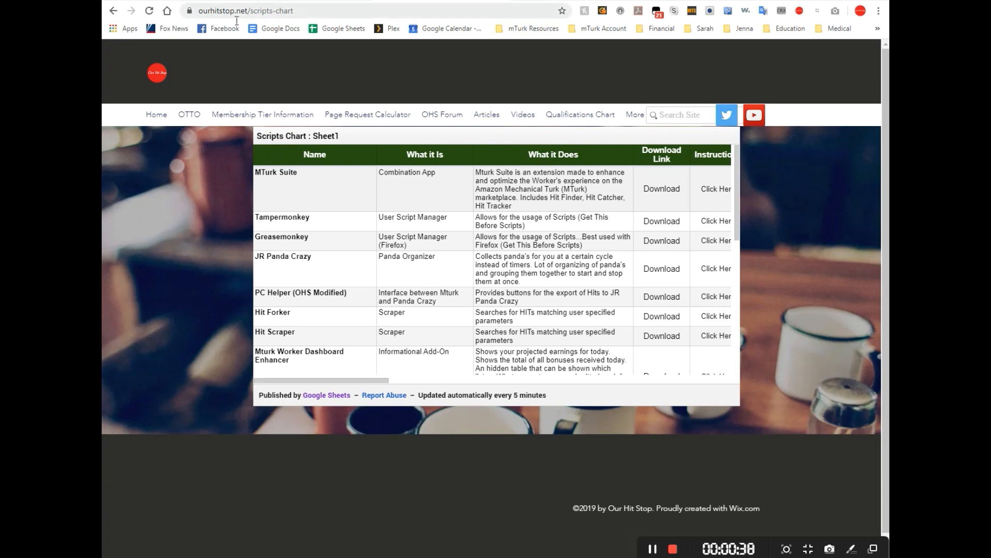
mouse_move(214, 235)
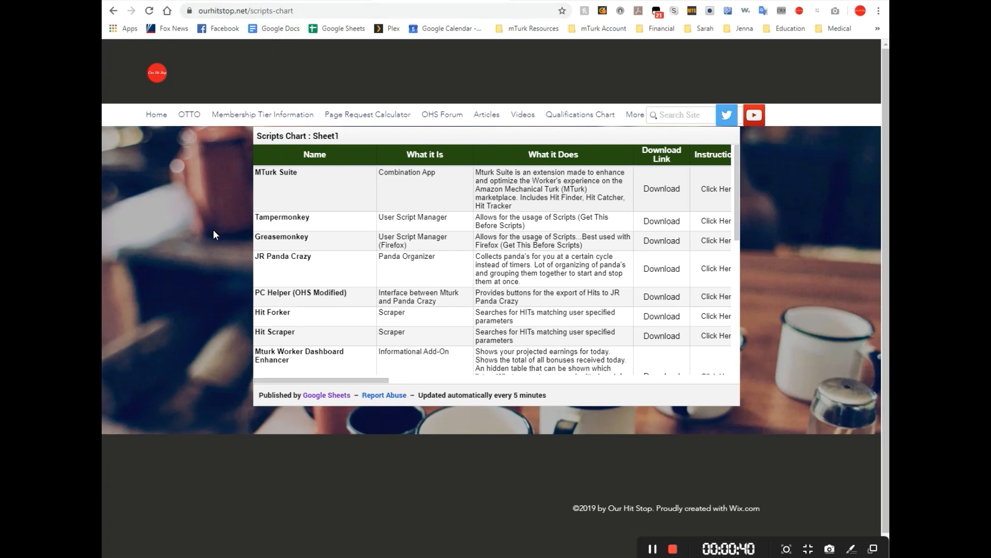
mouse_move(266, 266)
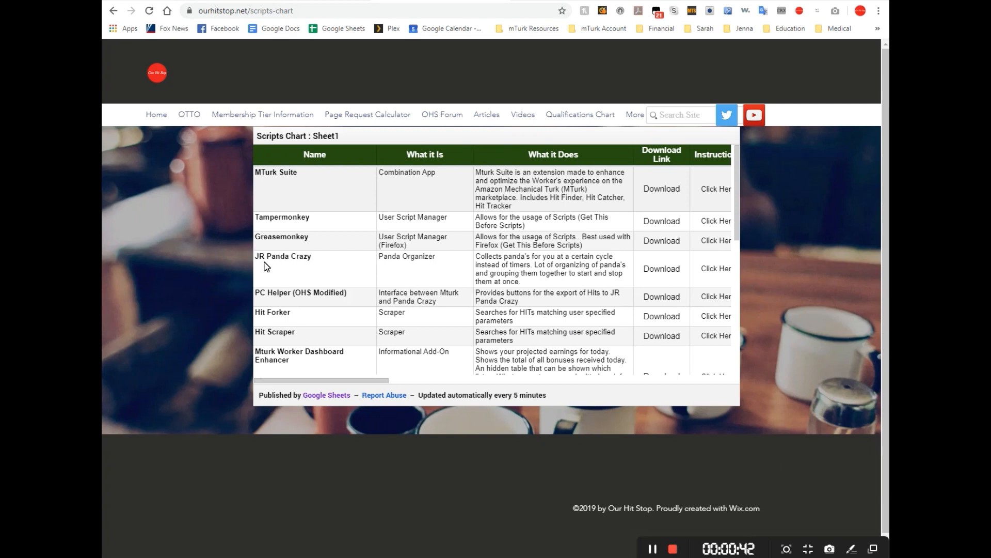
mouse_move(630, 290)
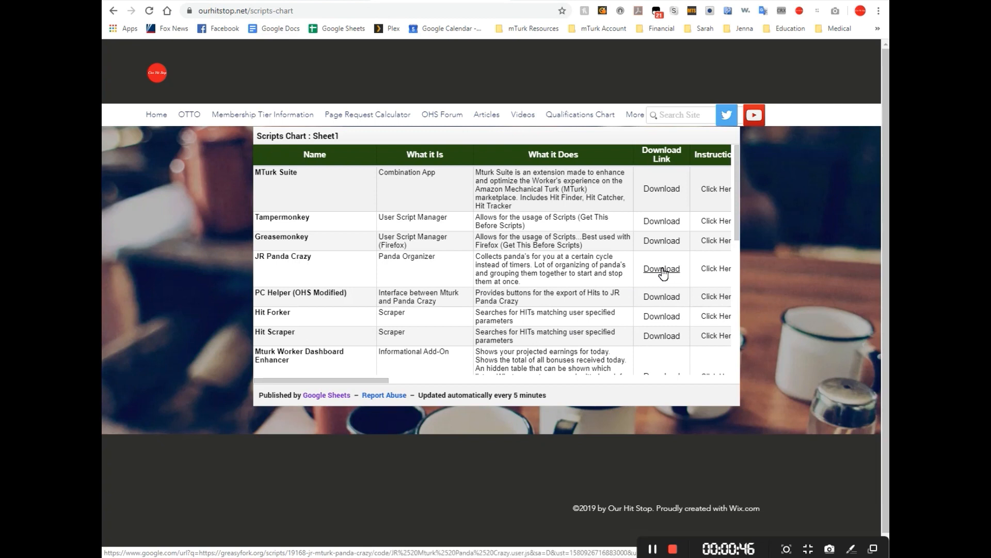
mouse_move(306, 298)
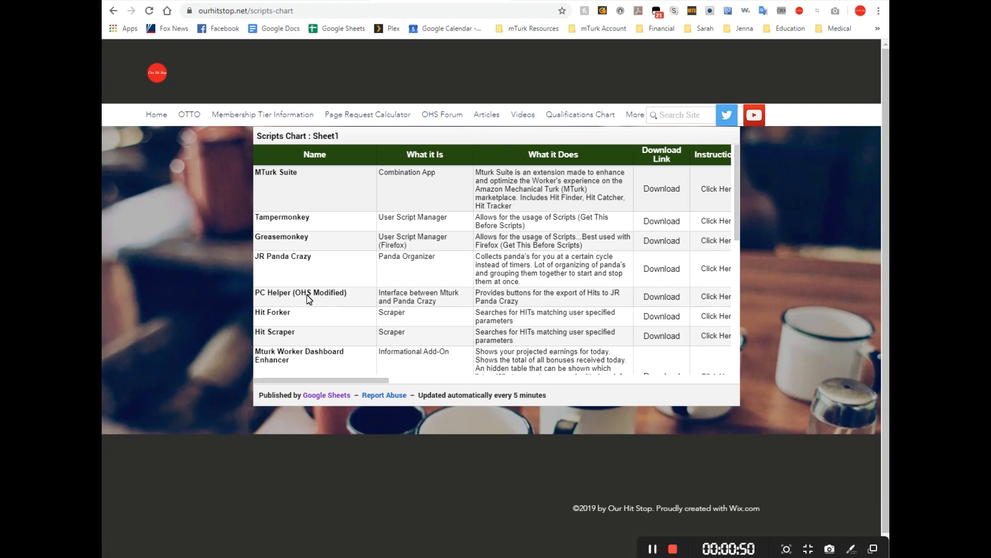
mouse_move(352, 298)
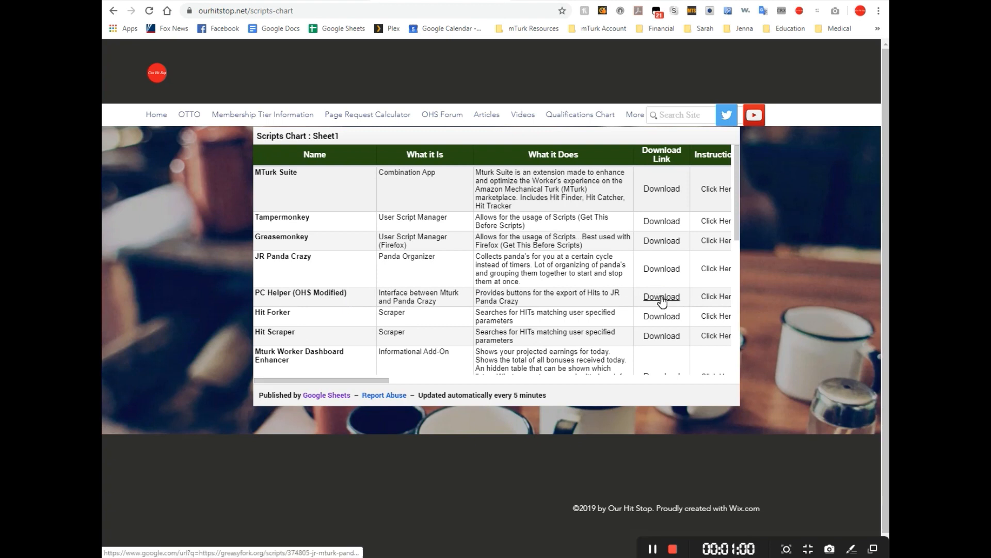
mouse_move(328, 279)
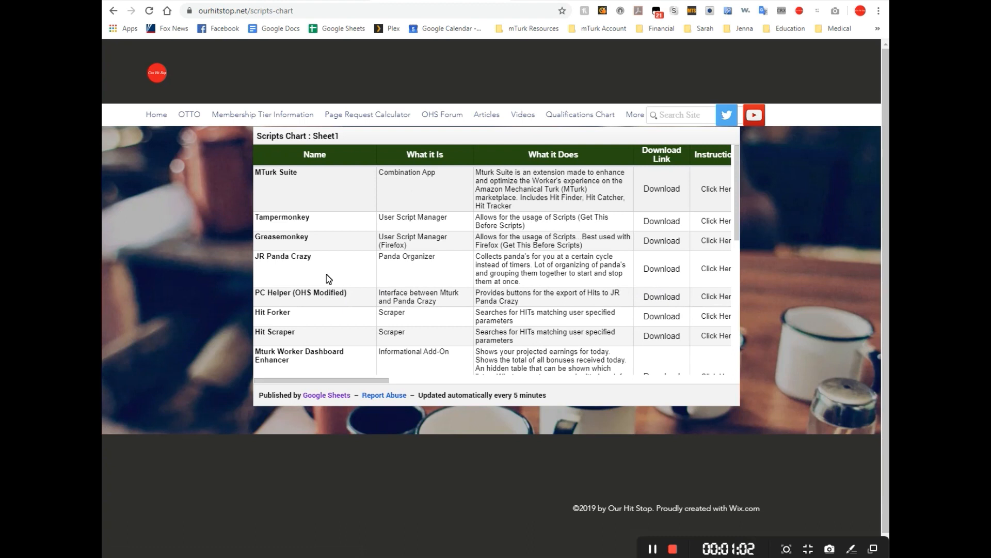
mouse_move(641, 274)
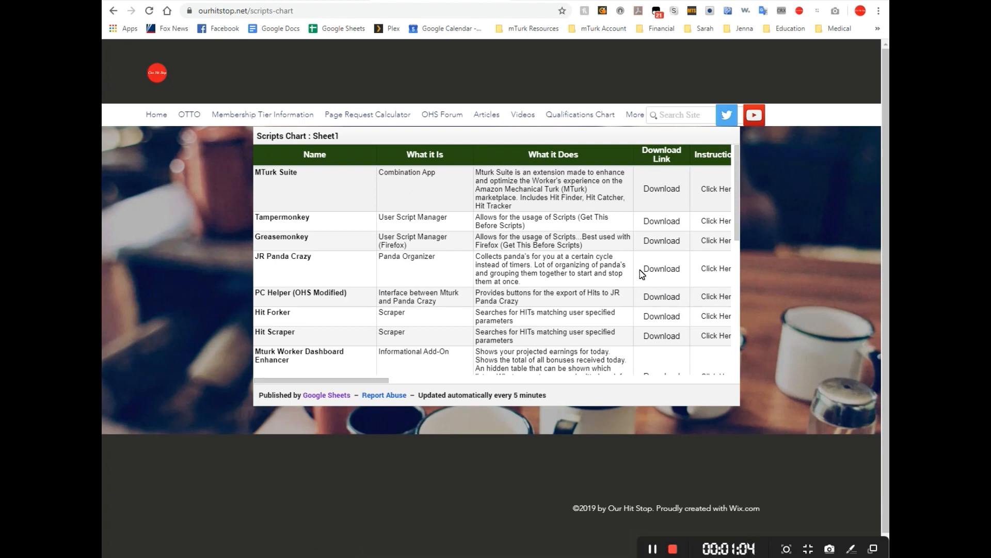
mouse_move(330, 271)
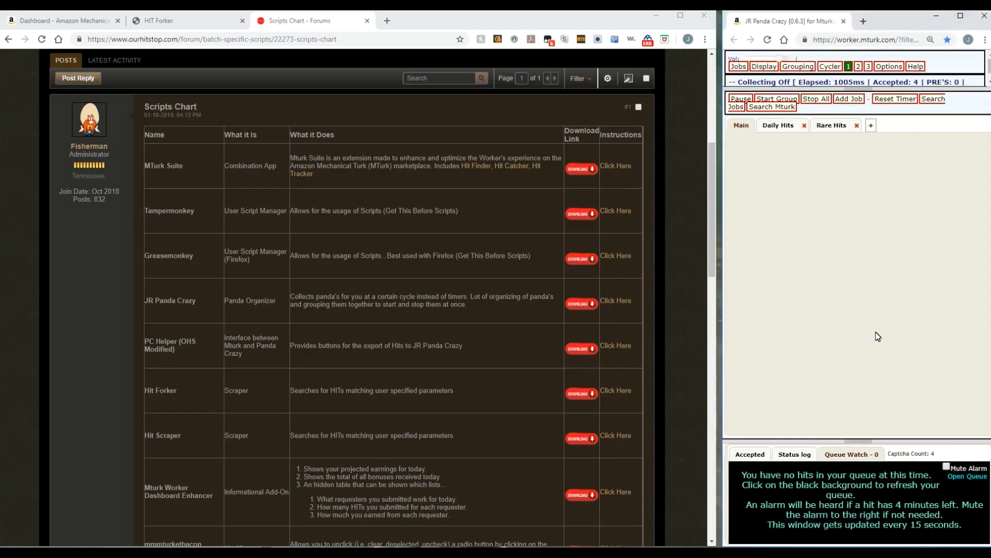
mouse_move(941, 240)
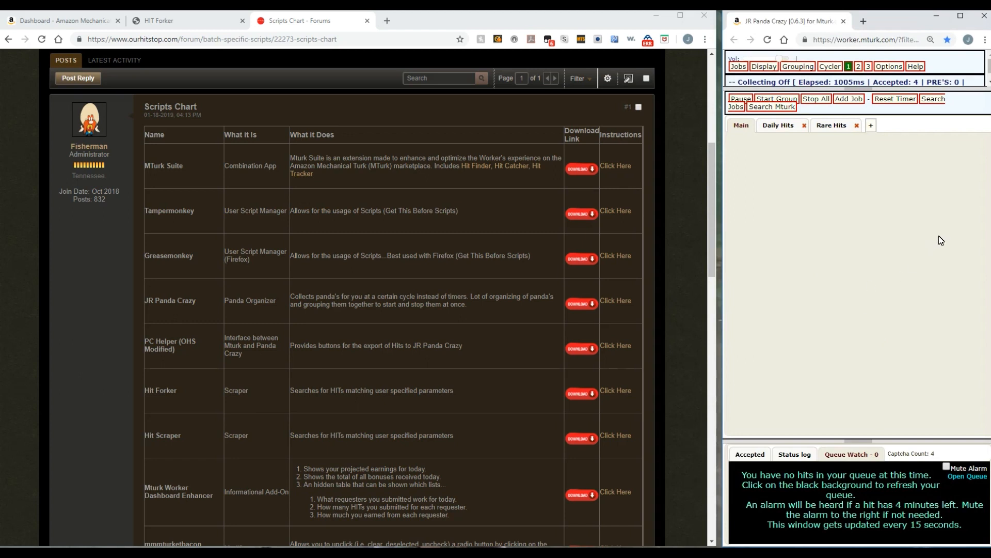
mouse_move(912, 285)
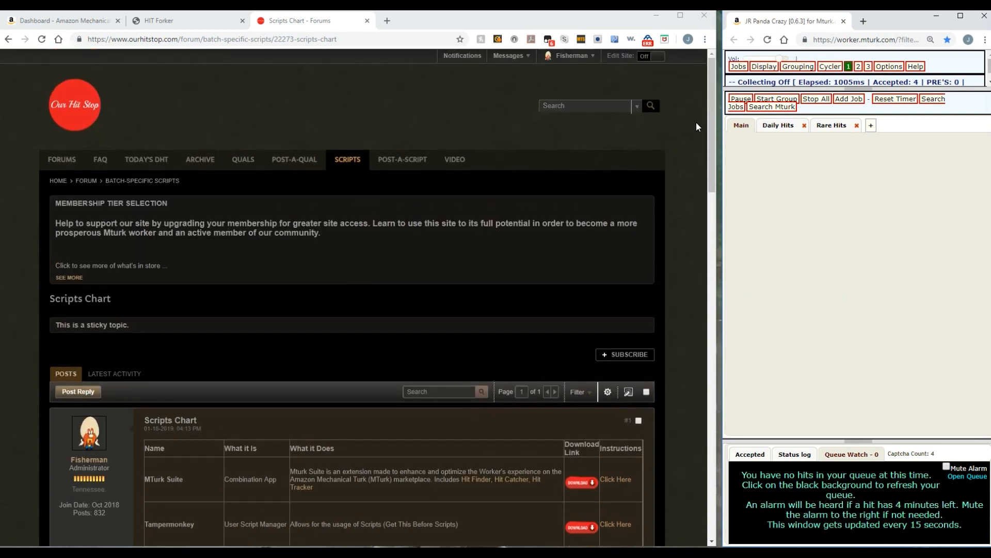
mouse_move(190, 27)
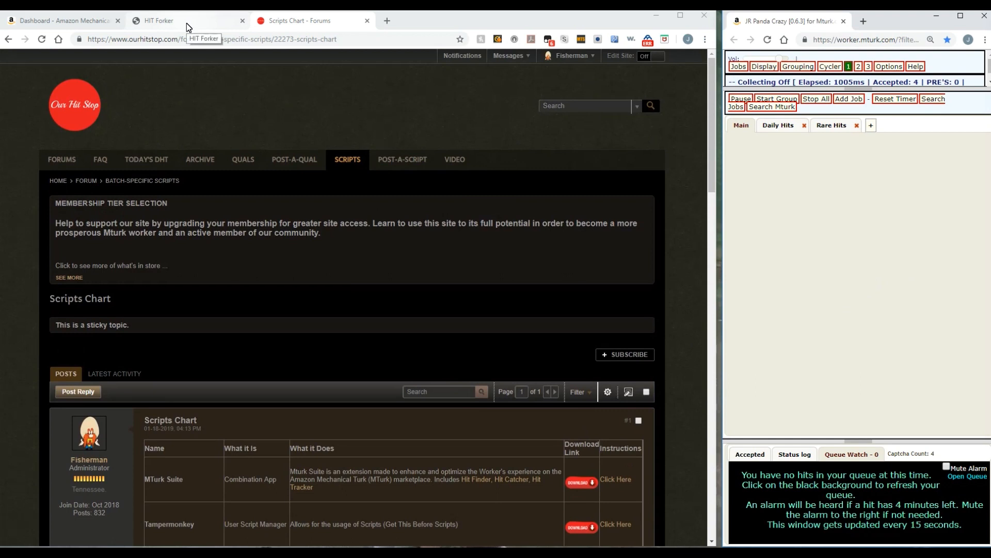
- Bring up HIT Forker to watch its 25 newly scanned HITs
click(165, 20)
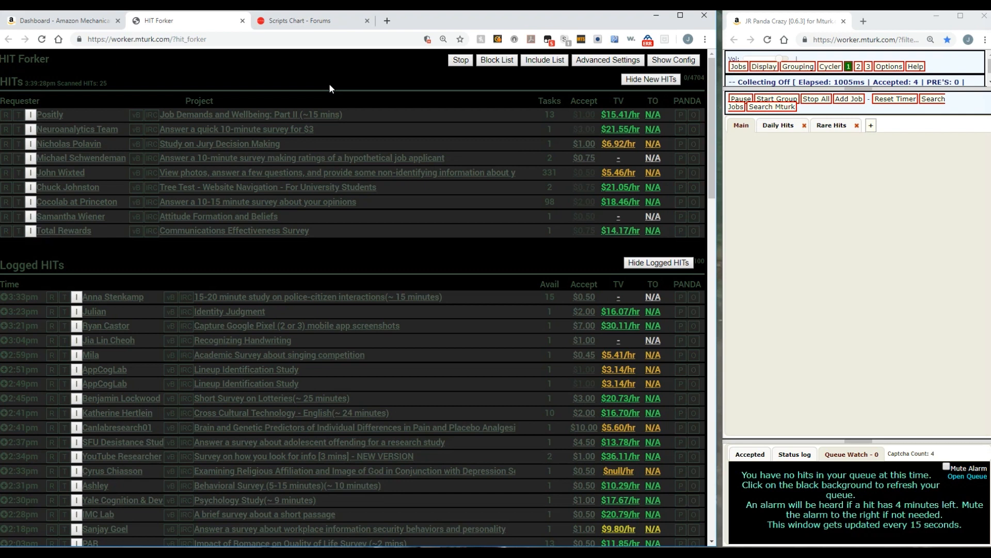
mouse_move(245, 245)
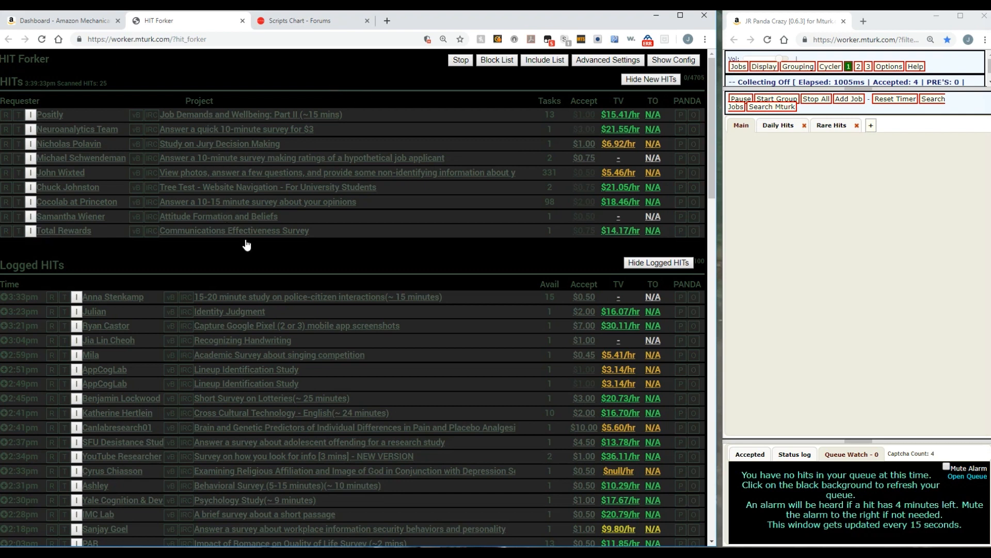
mouse_move(417, 152)
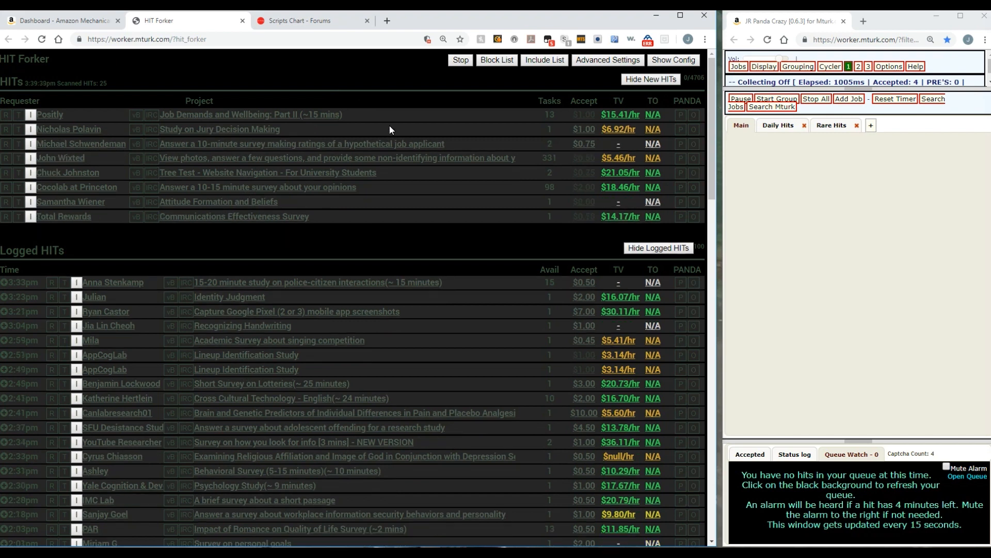
mouse_move(421, 81)
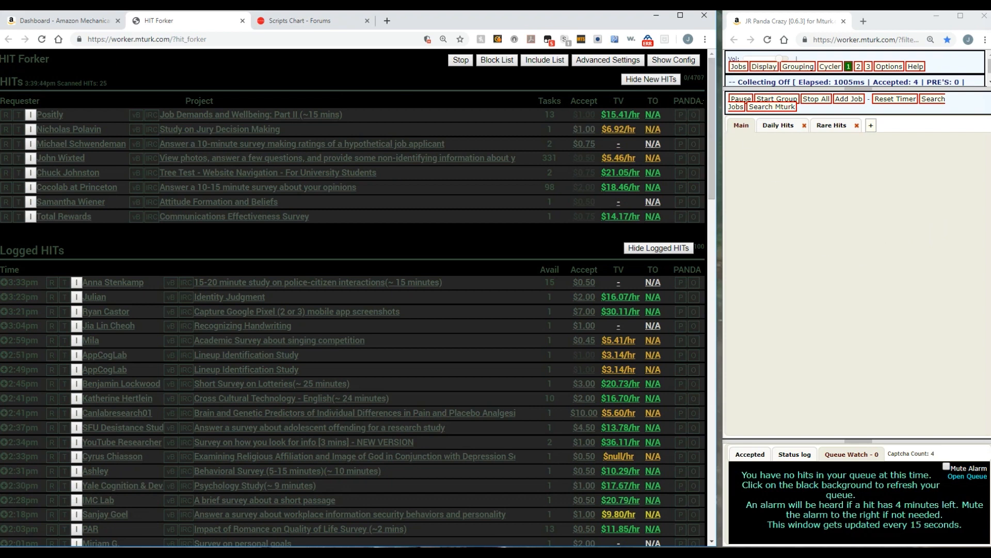
mouse_move(737, 196)
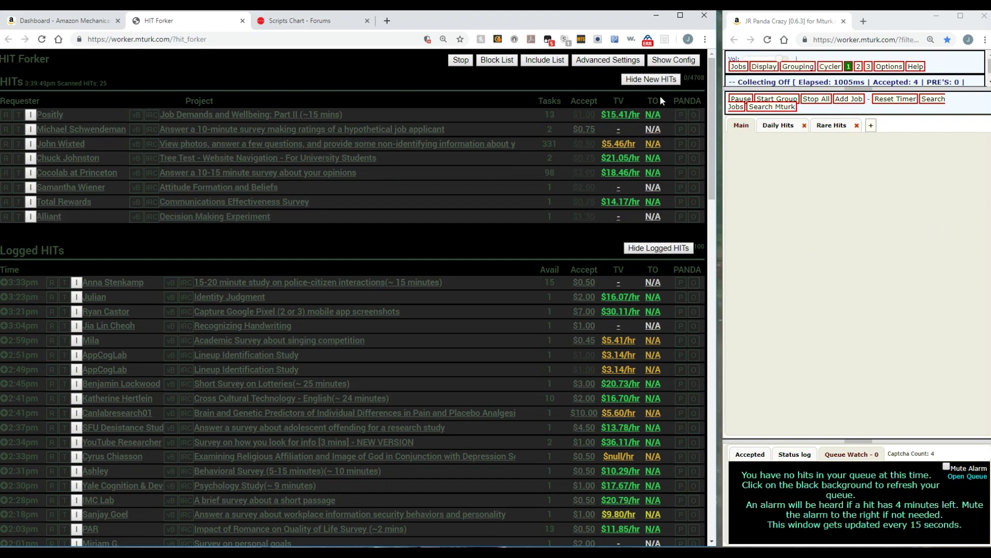
mouse_move(681, 121)
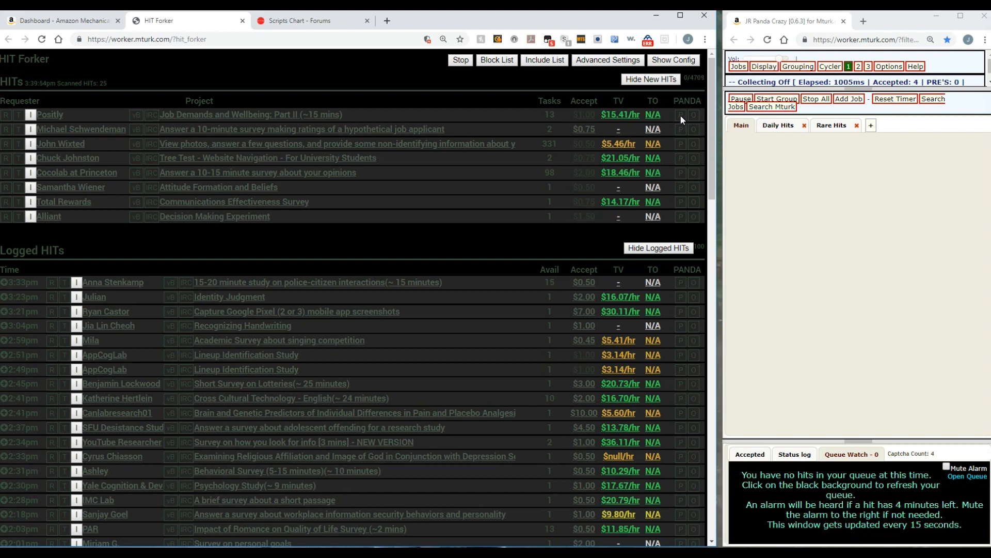
mouse_move(695, 120)
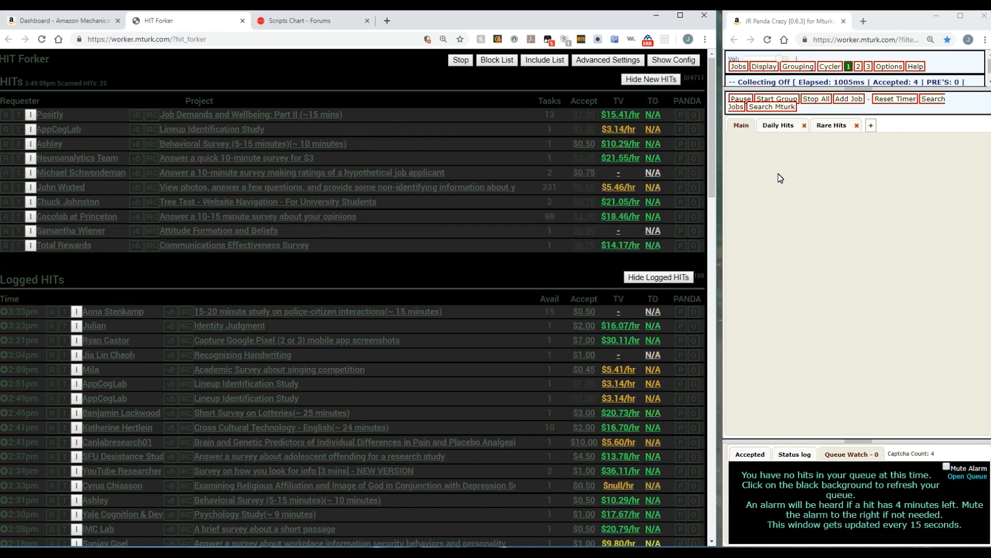
mouse_move(789, 174)
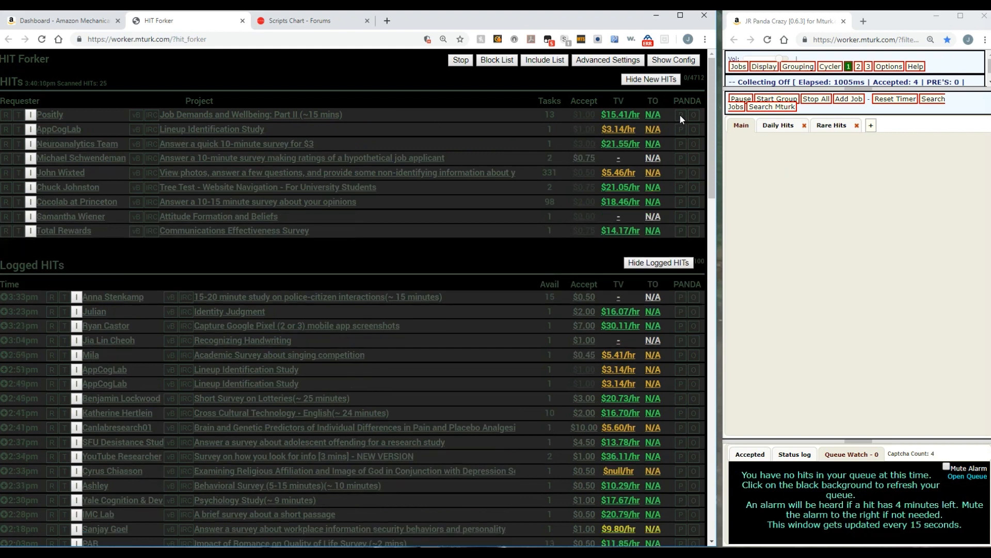
mouse_move(693, 122)
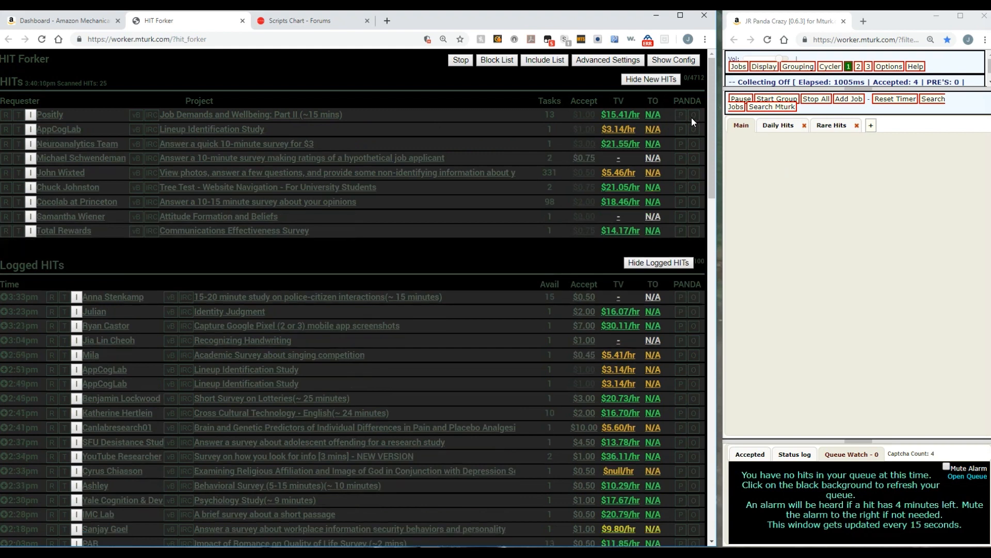
mouse_move(683, 106)
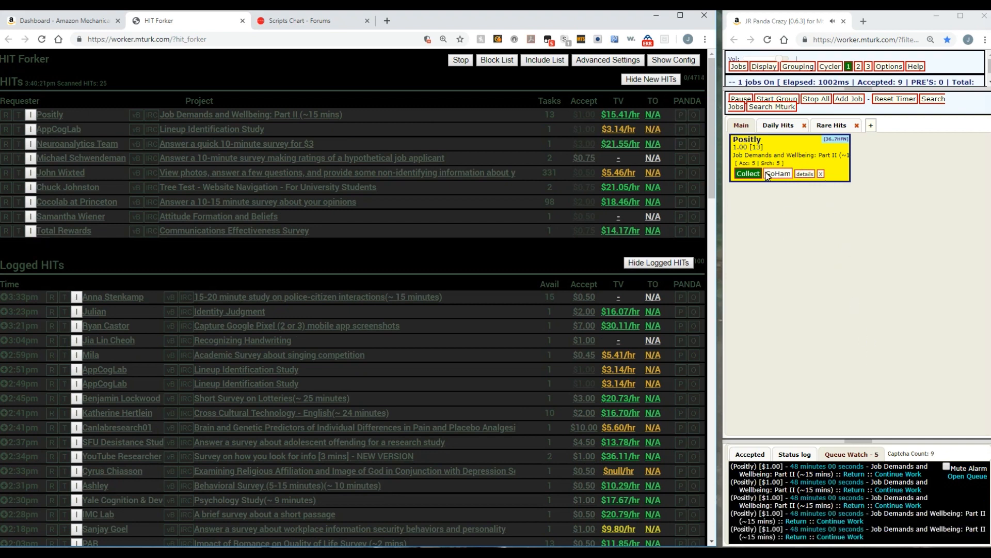
- Turn off collecting on the Positly panda job and operate the Queue Watch panel
click(748, 173)
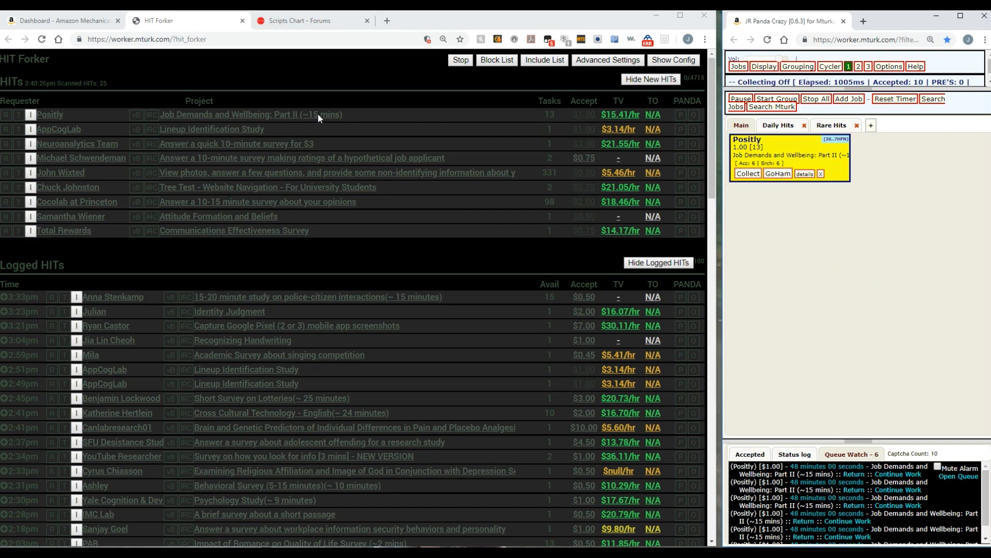
mouse_move(836, 211)
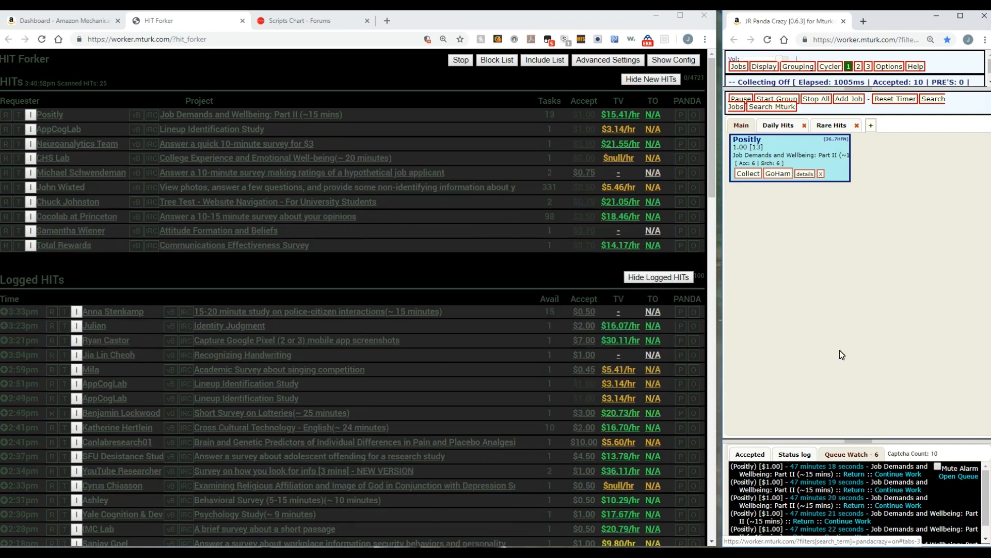
mouse_move(784, 231)
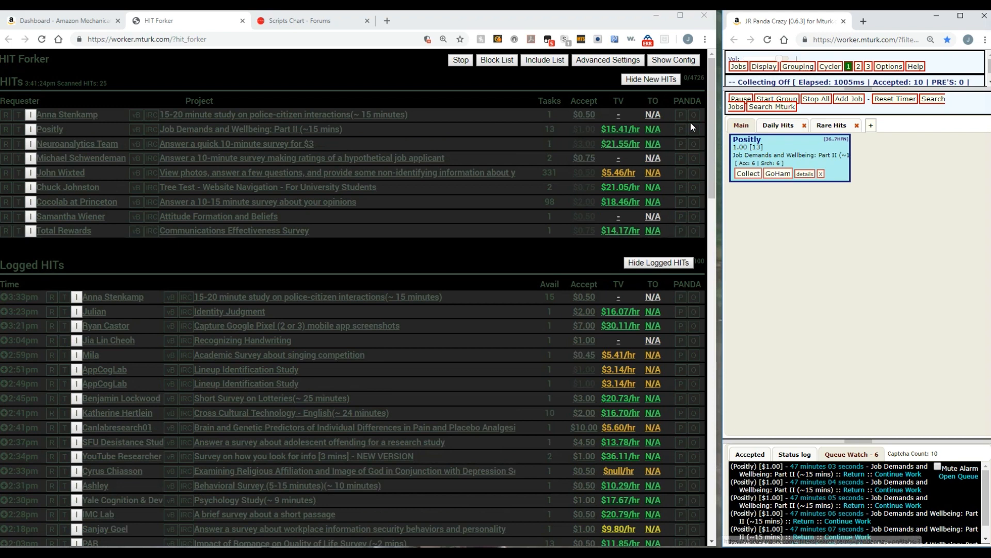
mouse_move(696, 121)
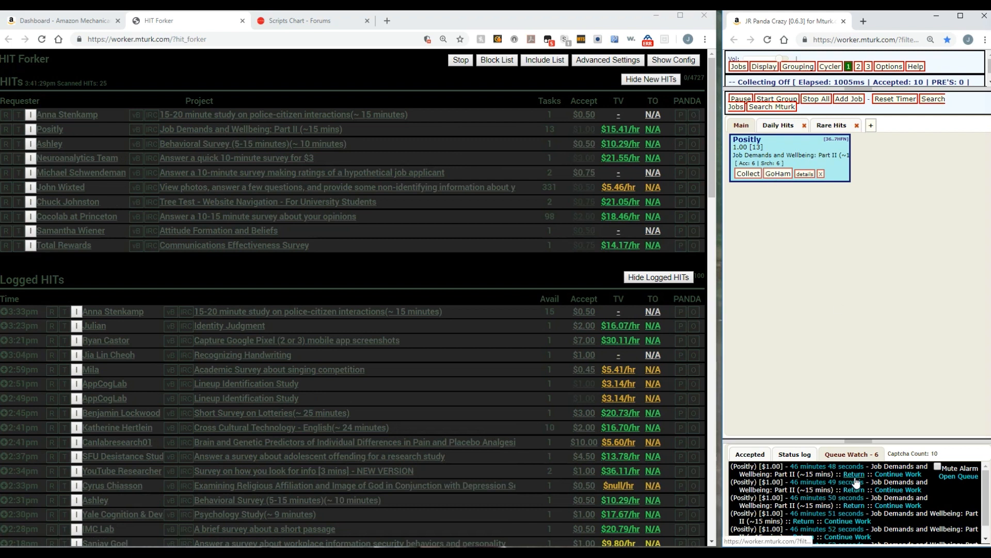
click(854, 473)
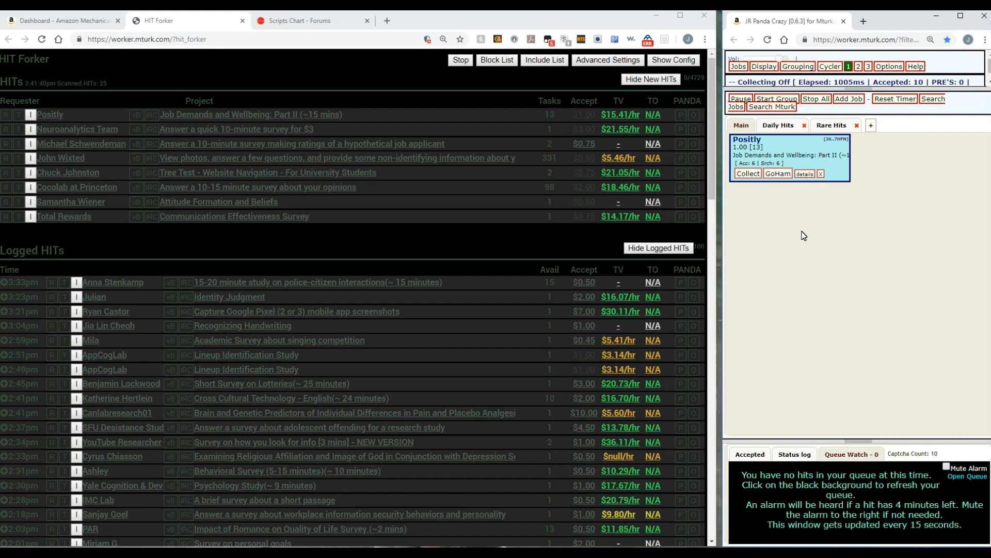
mouse_move(745, 147)
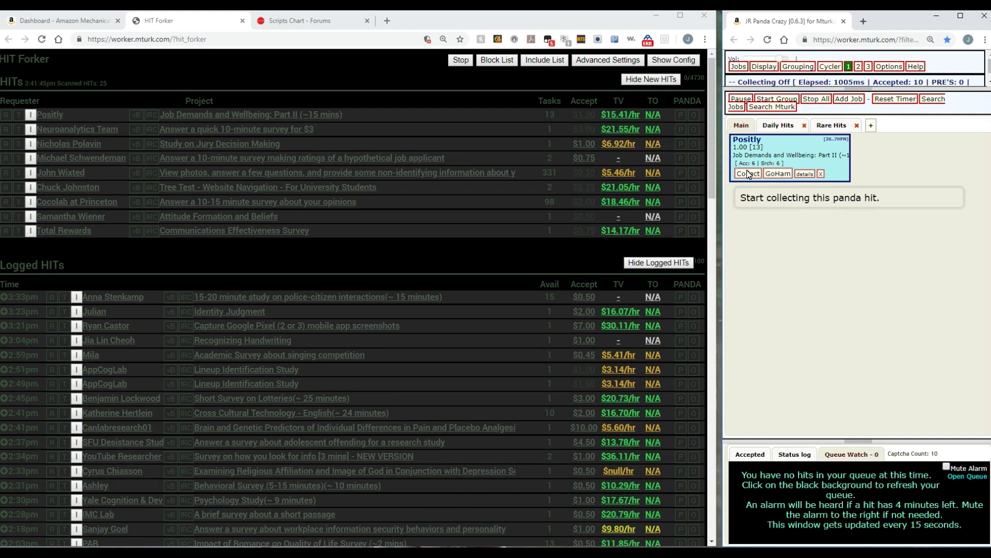
mouse_move(864, 206)
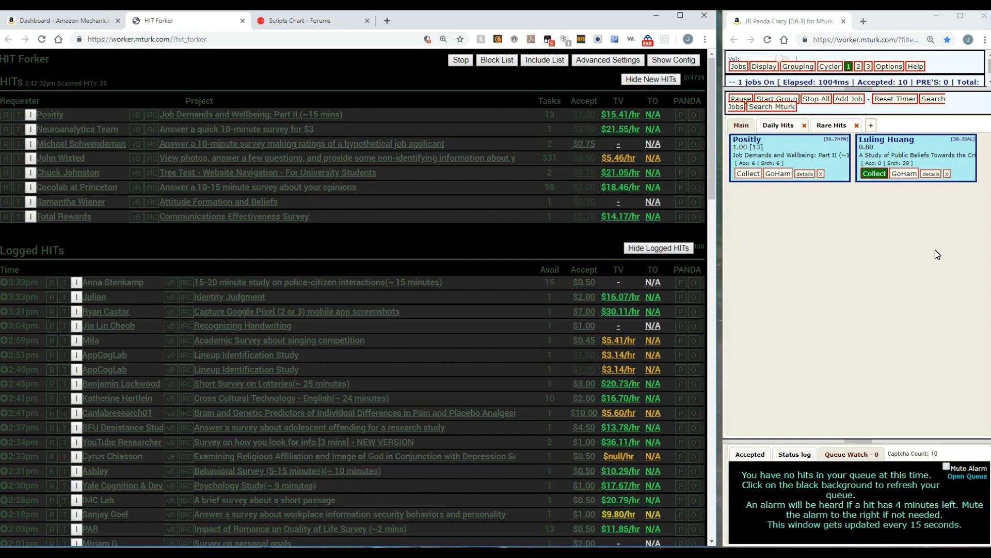
mouse_move(904, 276)
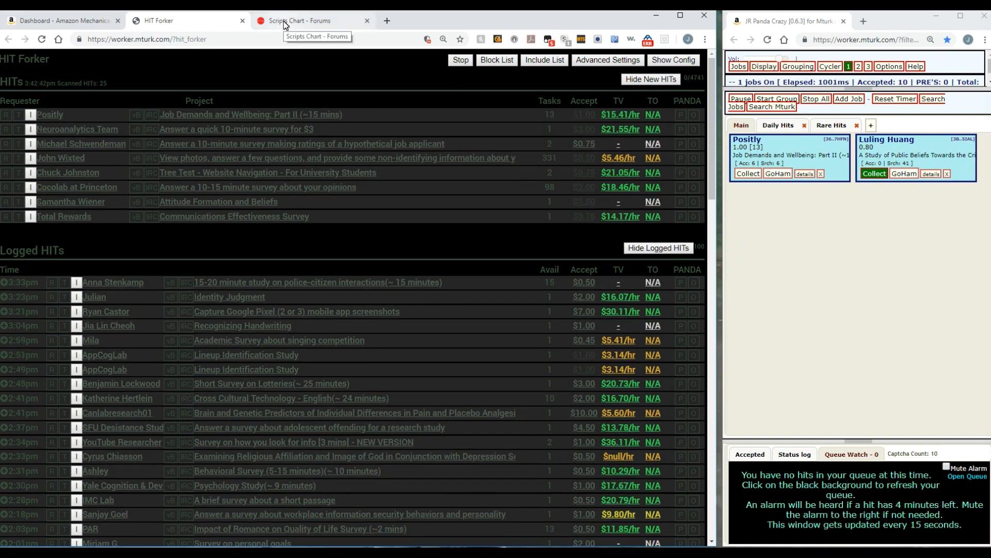
- Go through Scripts Chart and TODAY'S DHT to the Scoop Up Saturday HITs June 1, 2019 thread
click(297, 21)
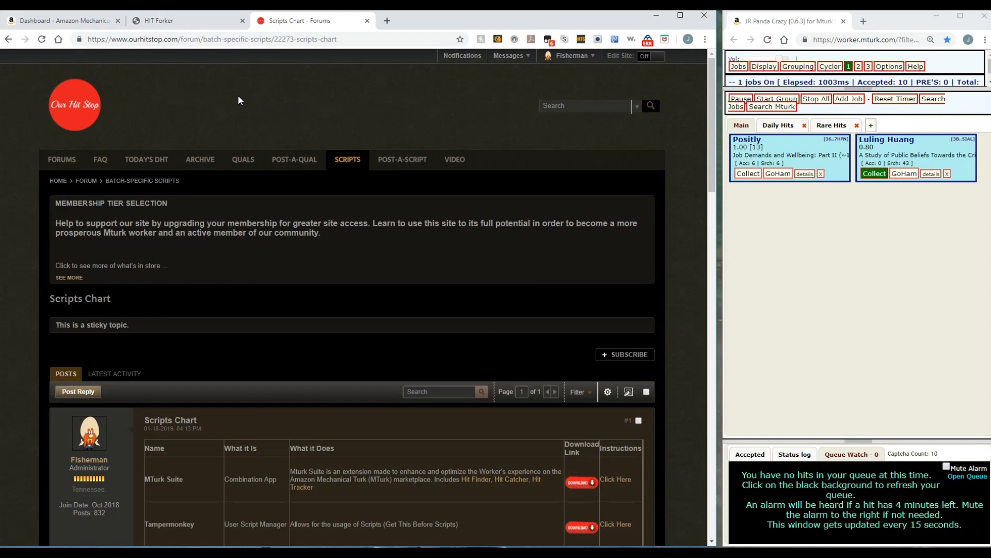
click(146, 159)
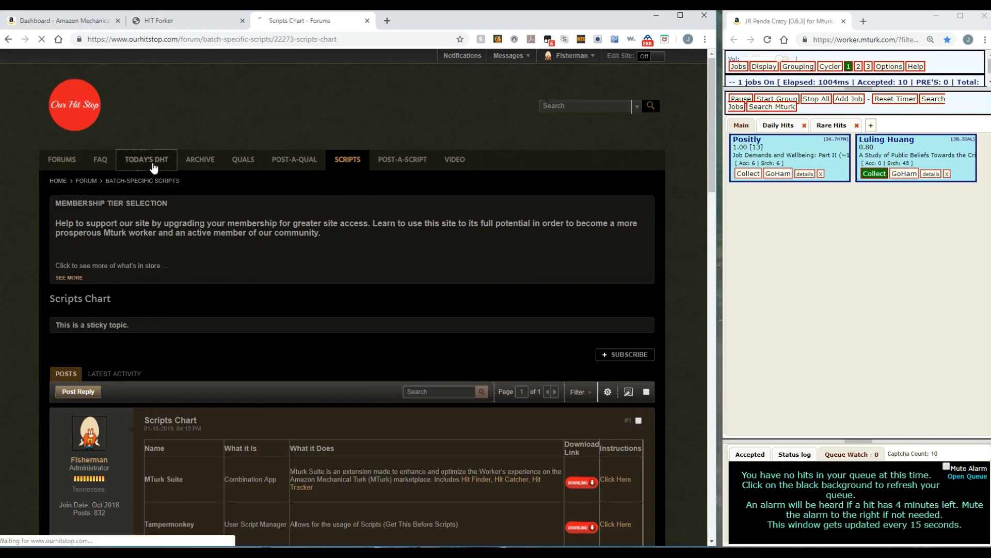
click(146, 159)
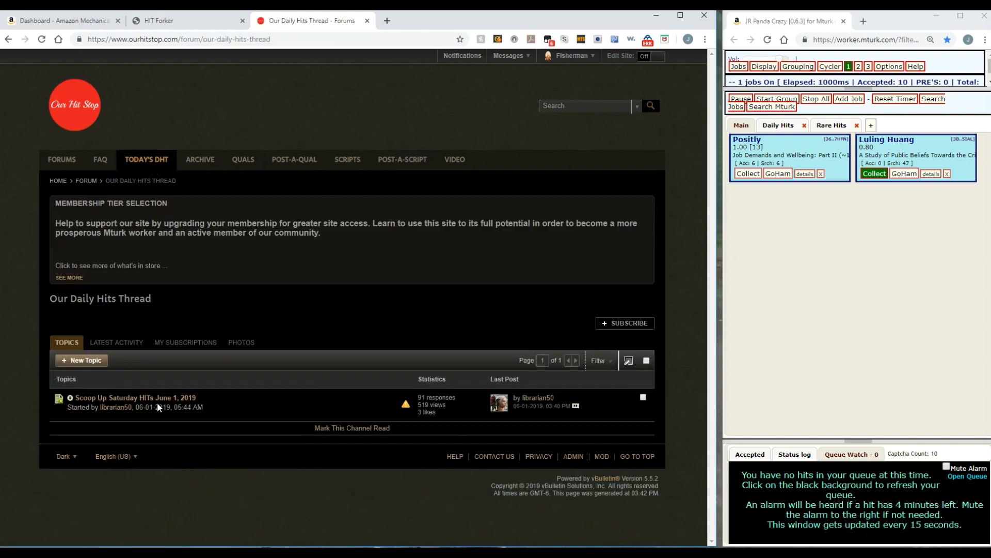
click(133, 398)
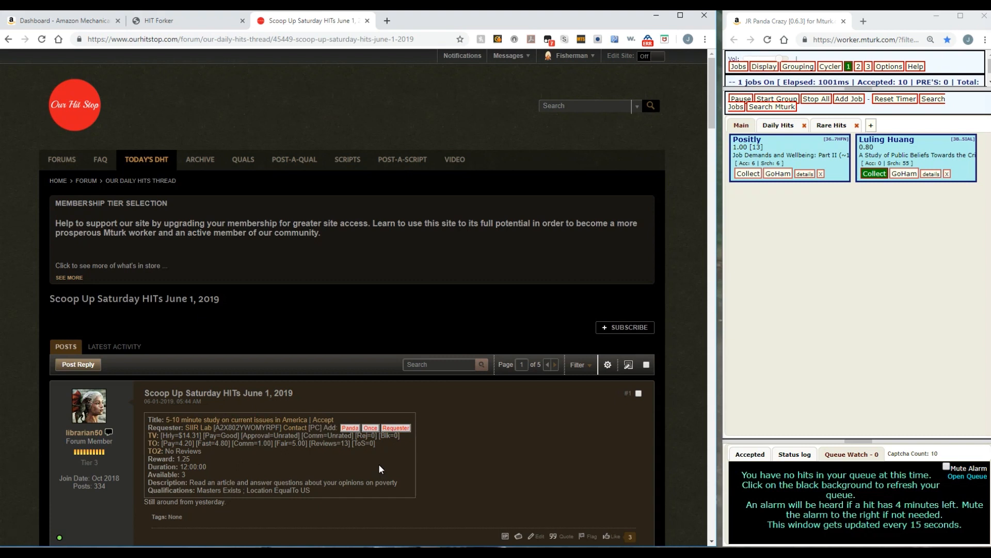
scroll(down, 3)
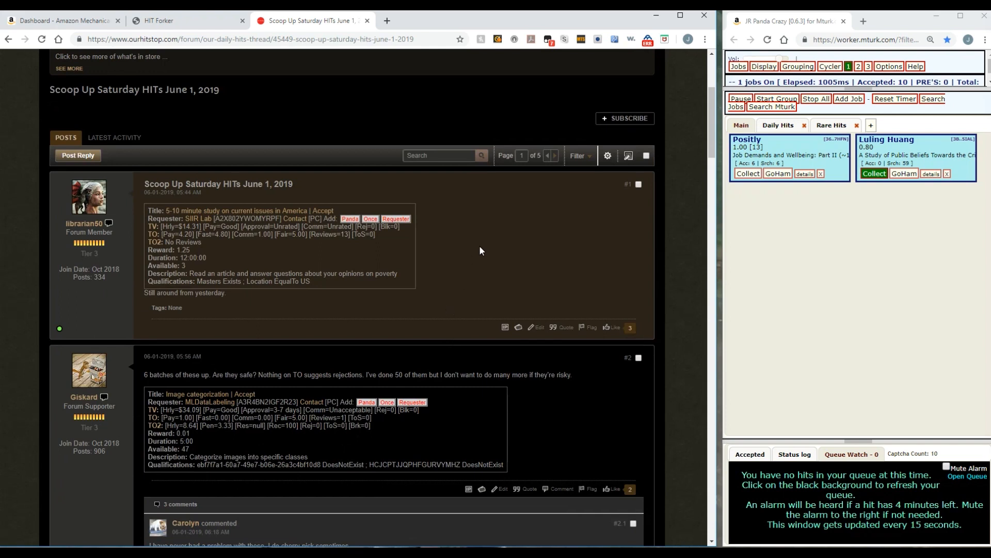
mouse_move(459, 205)
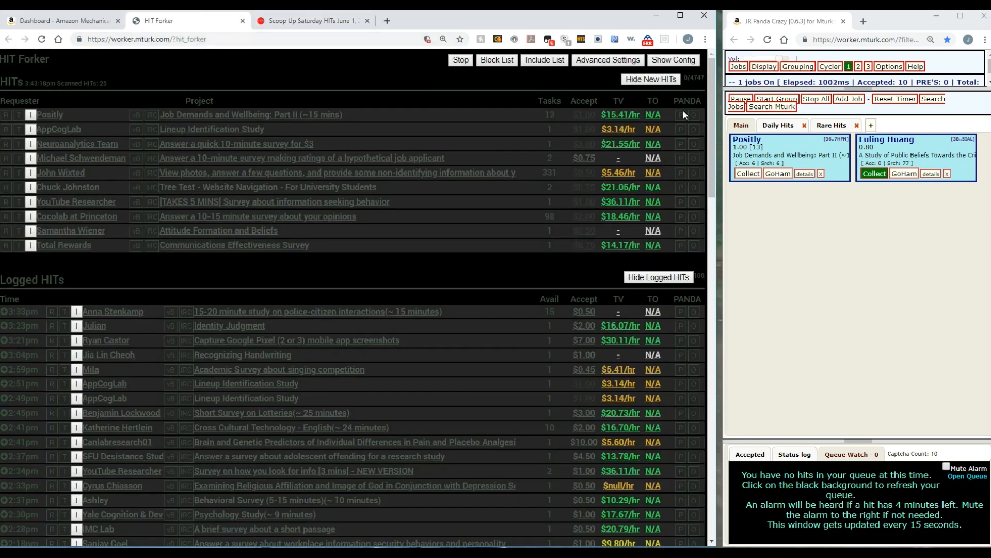
click(309, 21)
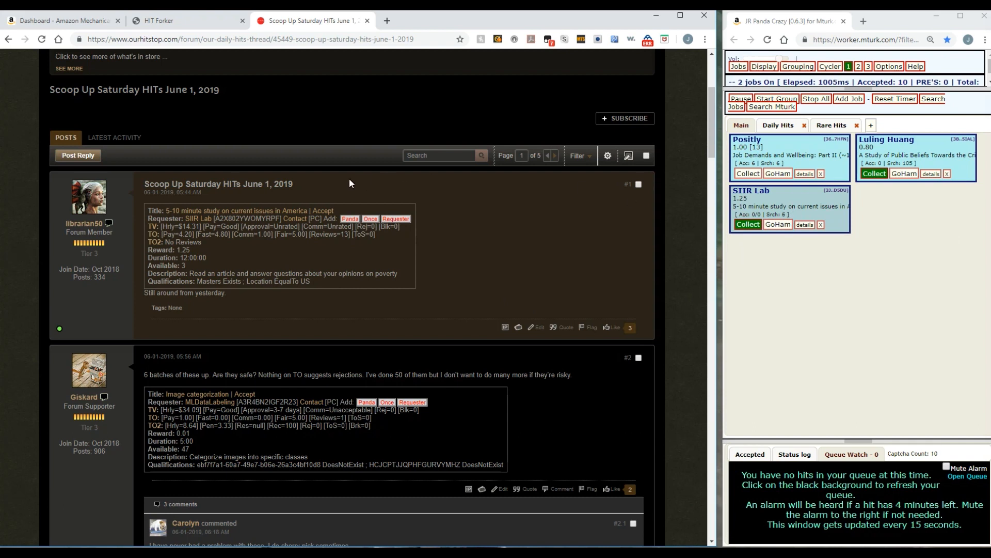
mouse_move(282, 215)
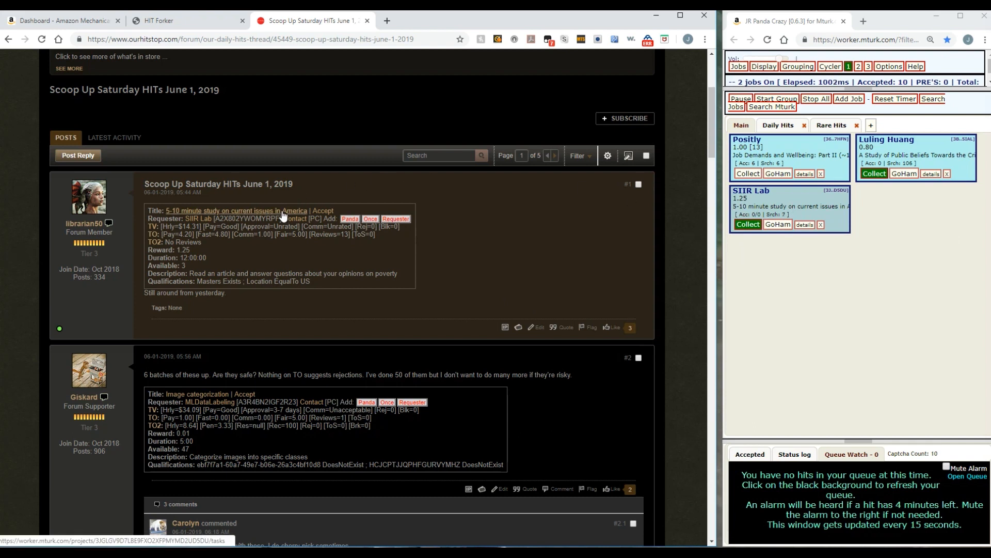
mouse_move(195, 225)
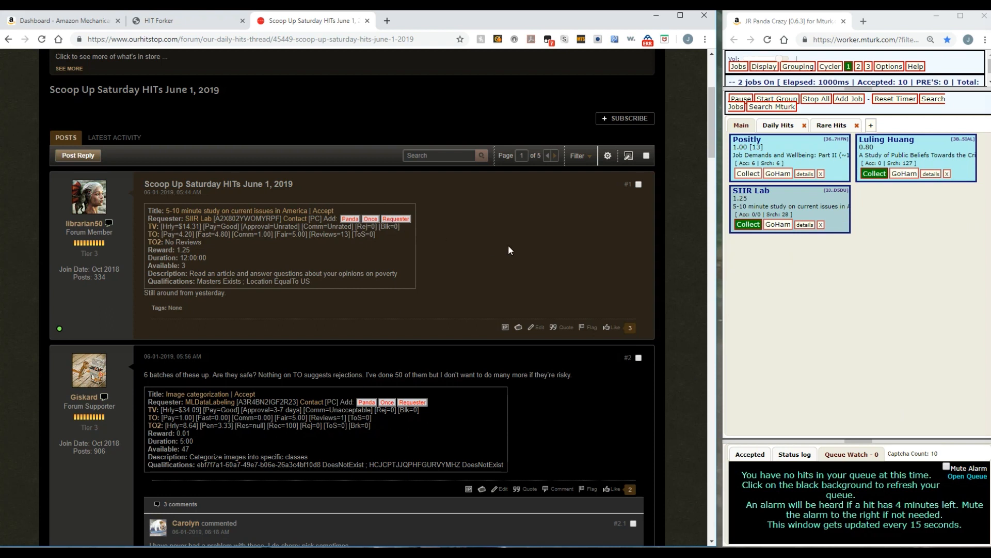
mouse_move(602, 219)
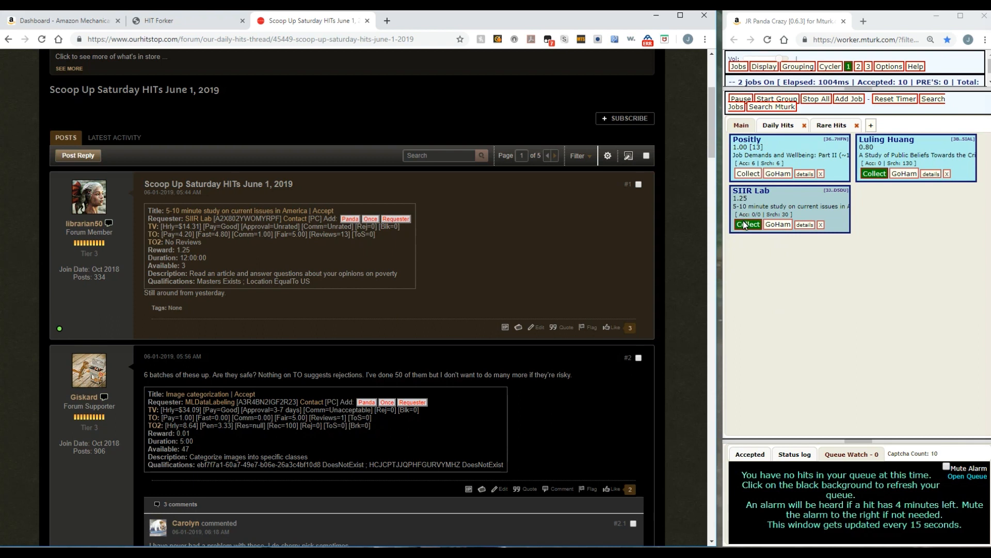
click(748, 224)
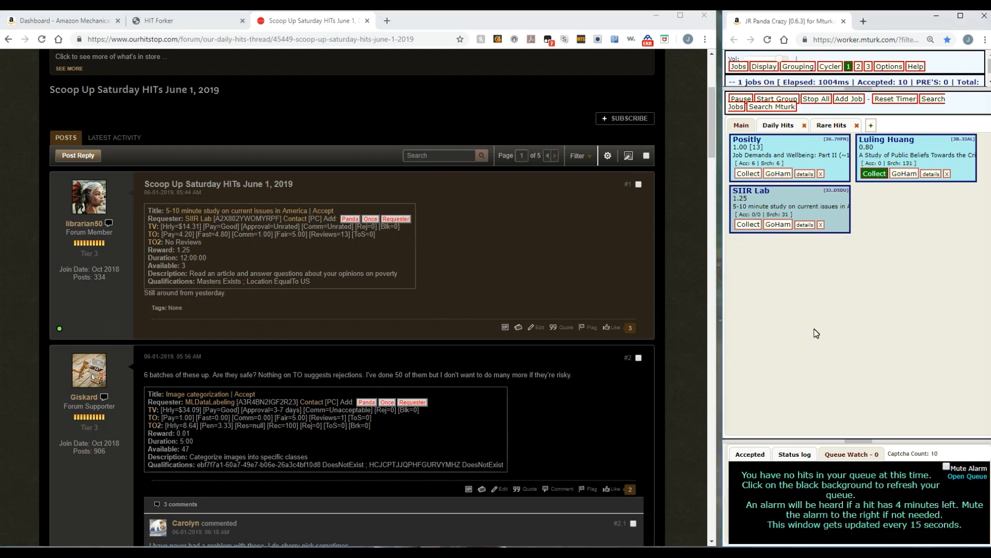
click(874, 173)
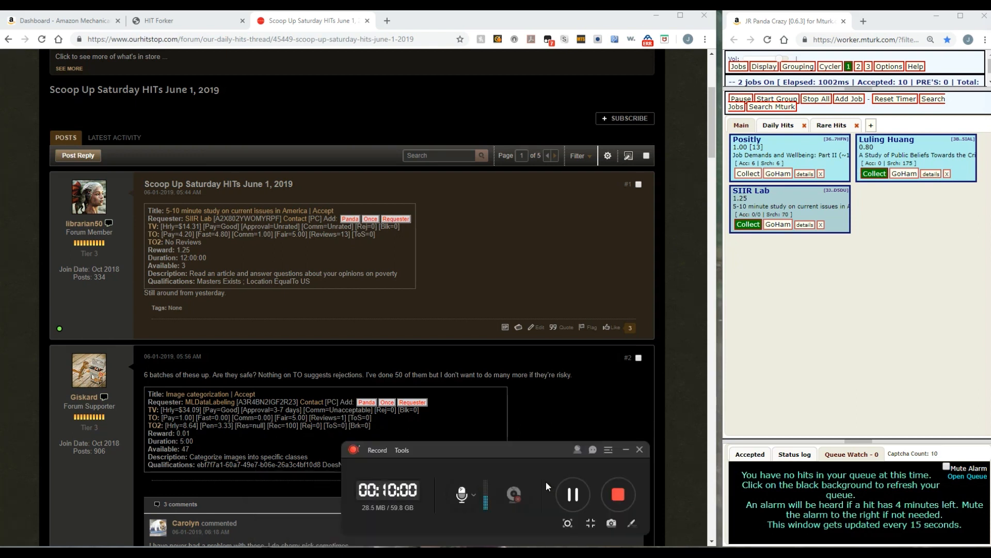
mouse_move(874, 272)
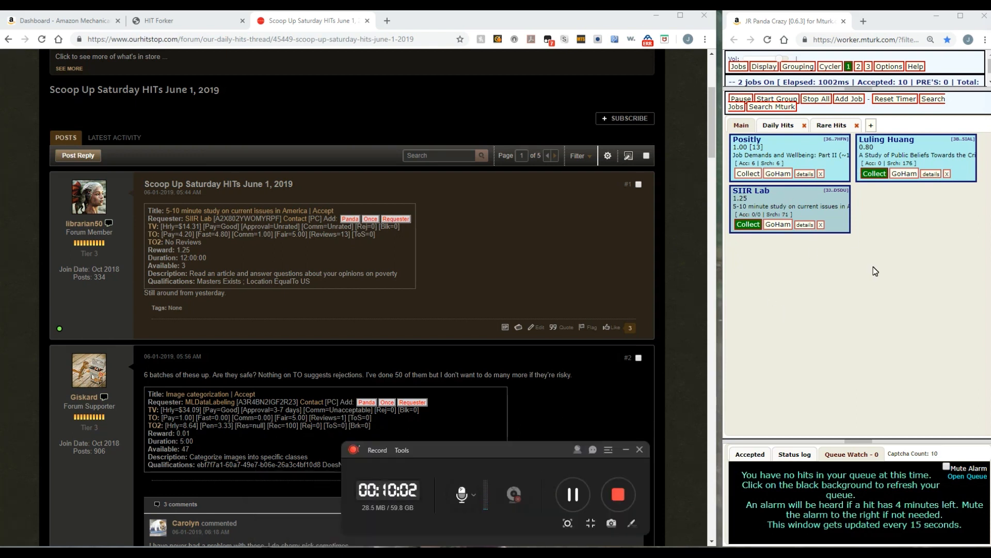
mouse_move(871, 265)
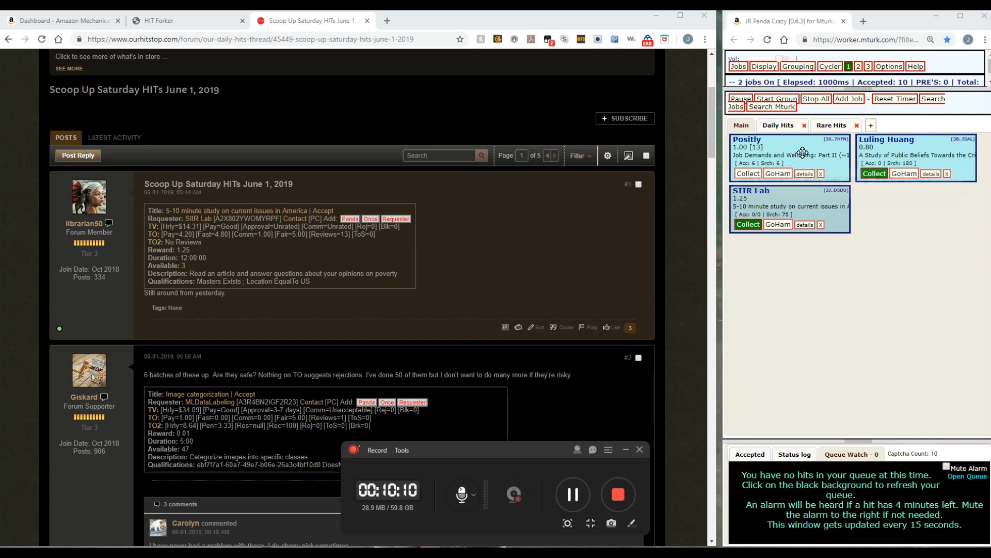
mouse_move(787, 156)
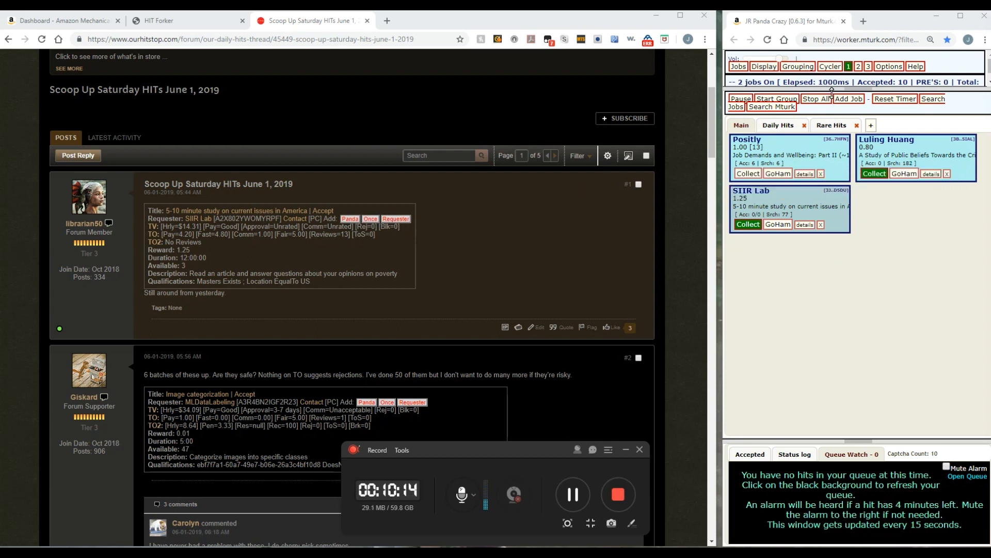
mouse_move(840, 87)
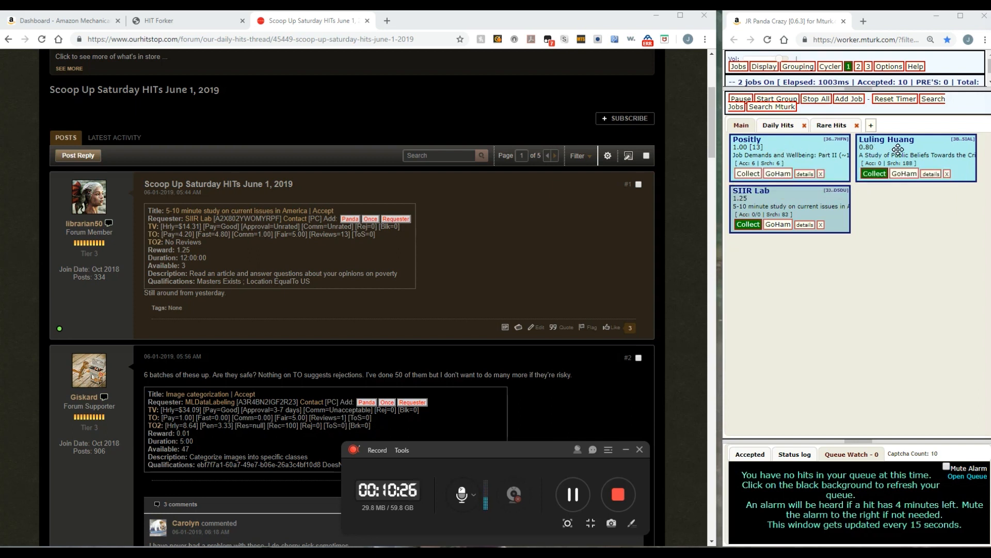
mouse_move(772, 212)
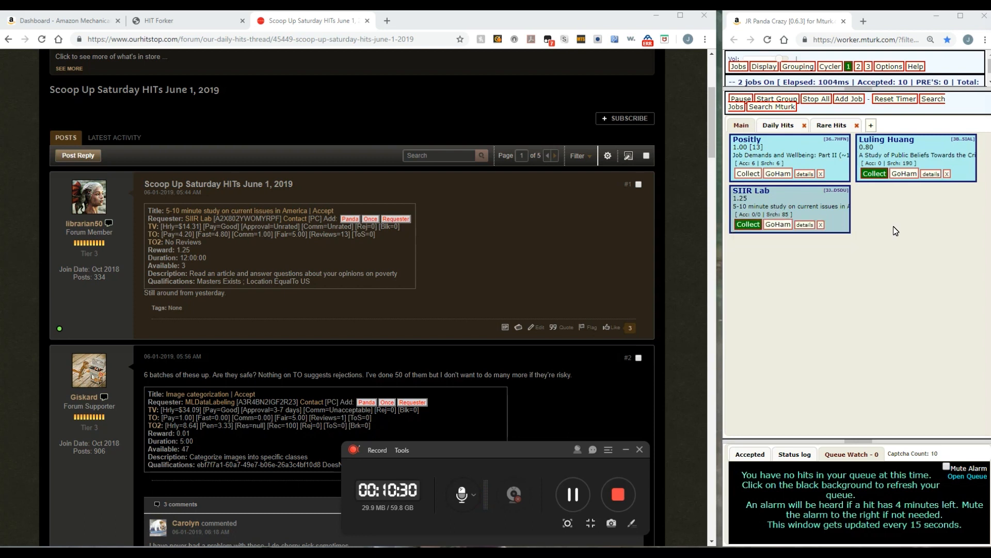
mouse_move(864, 262)
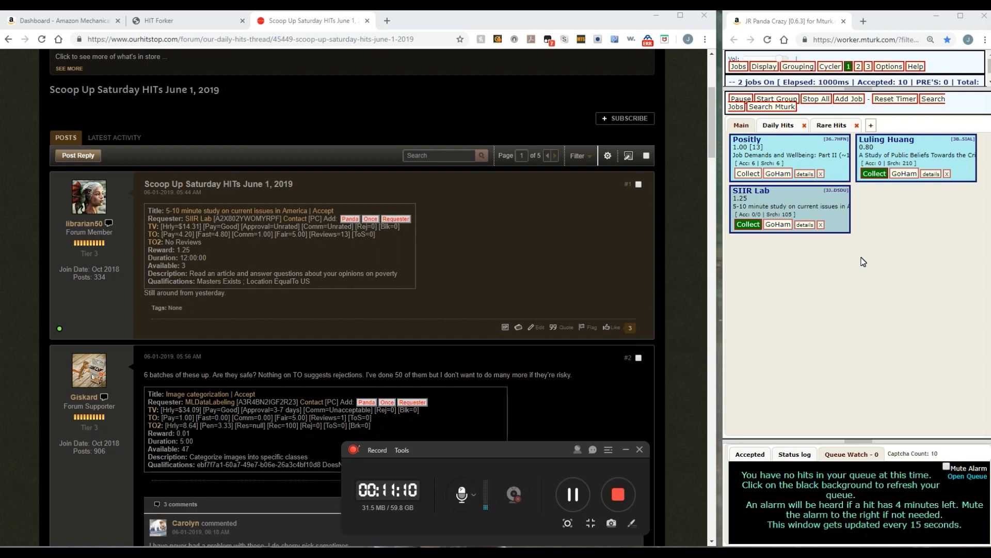
mouse_move(902, 434)
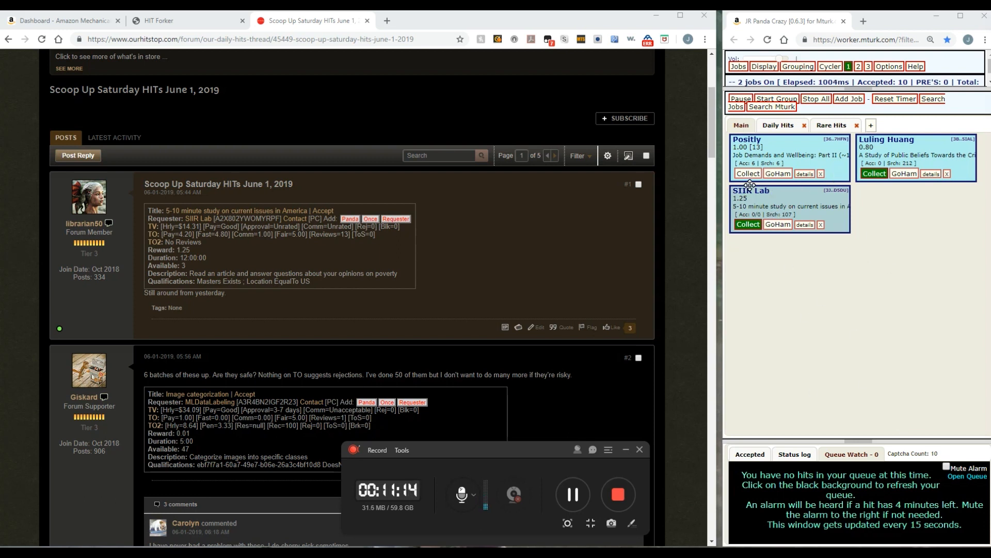
mouse_move(820, 195)
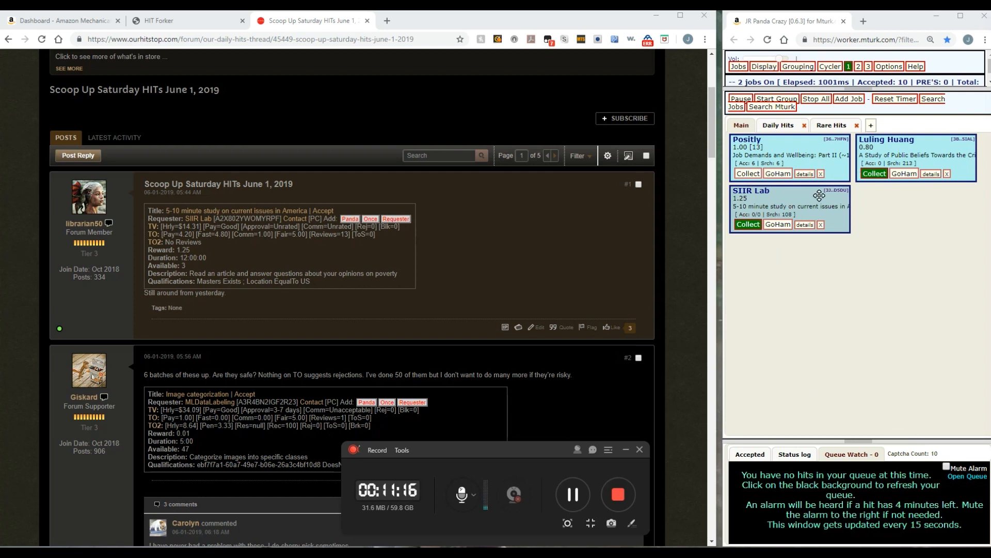
mouse_move(821, 174)
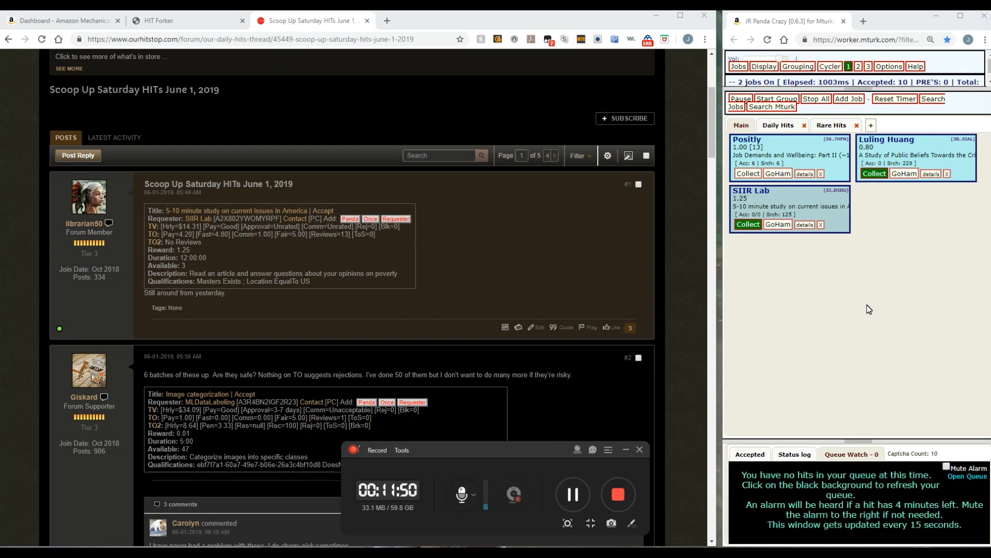
mouse_move(754, 339)
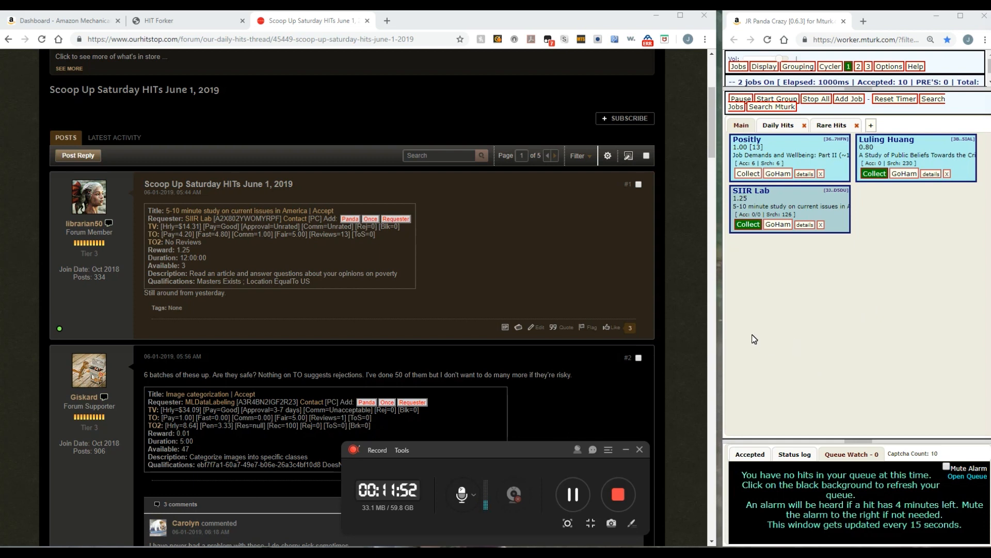
mouse_move(820, 162)
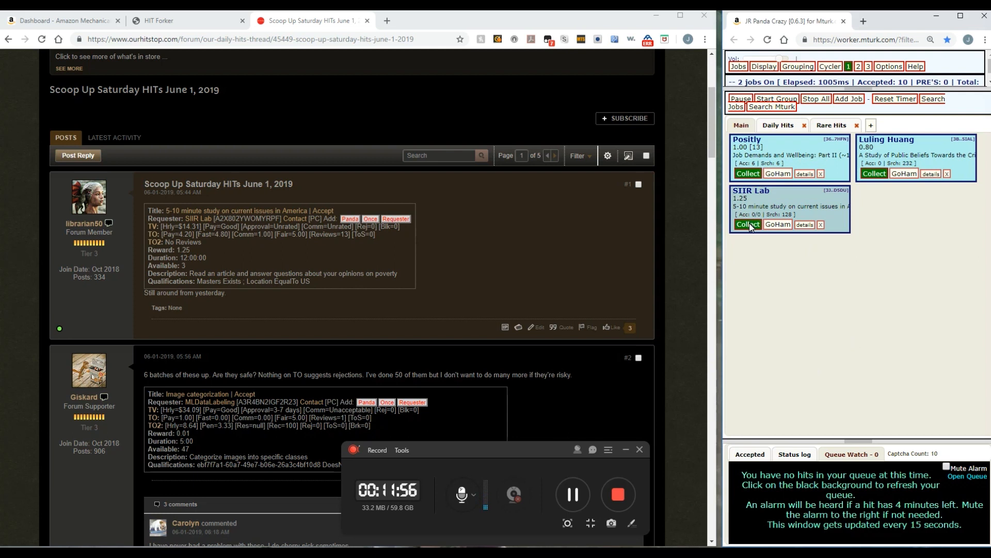
click(748, 224)
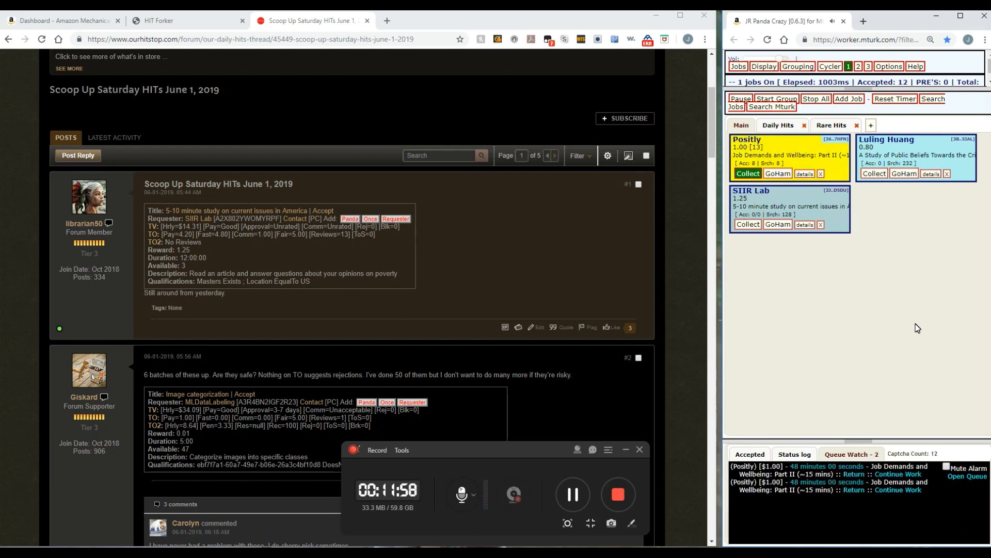
click(874, 173)
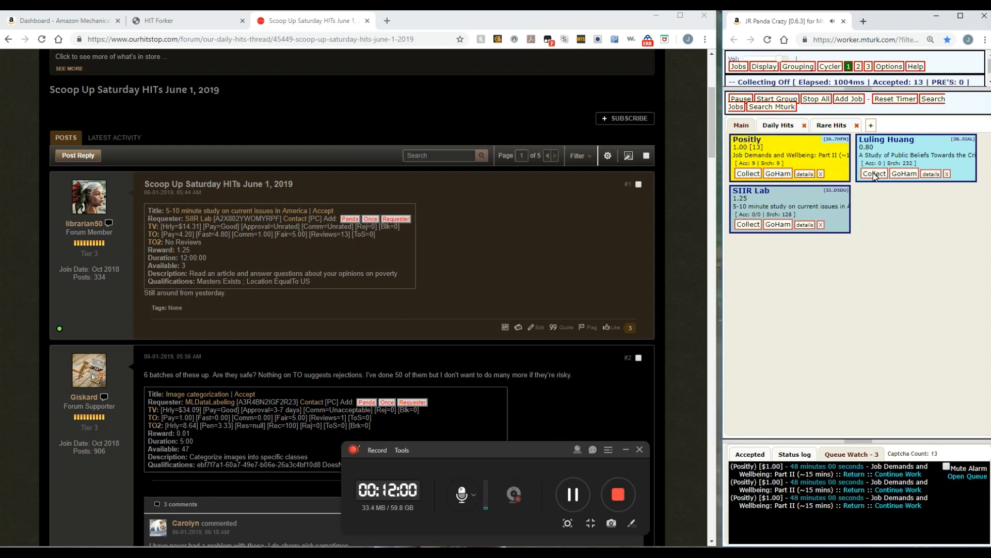
click(874, 173)
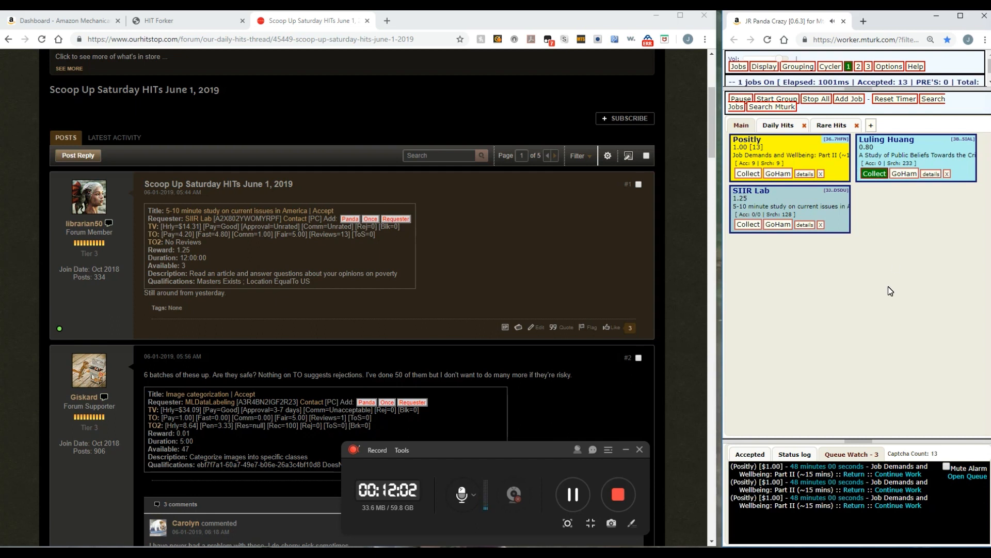
mouse_move(917, 243)
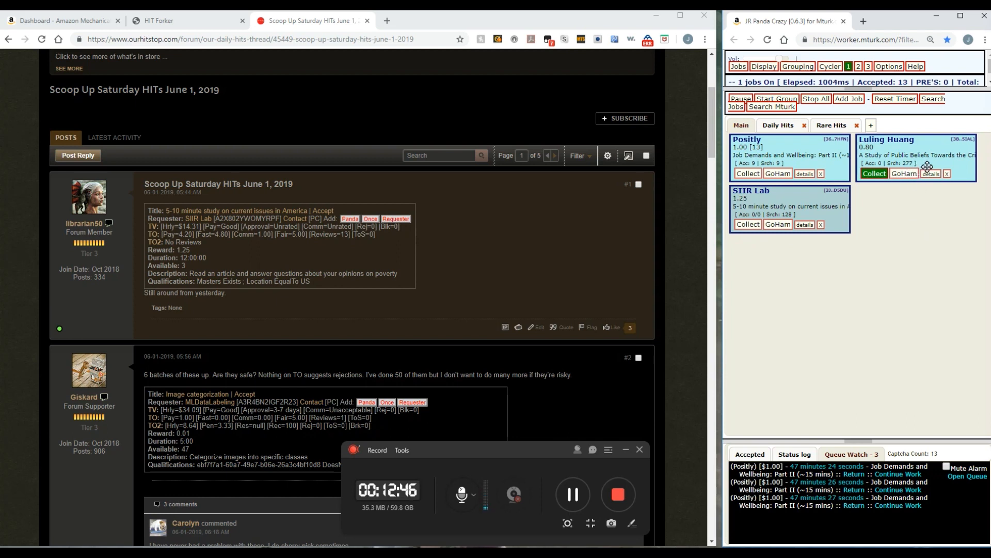
mouse_move(933, 265)
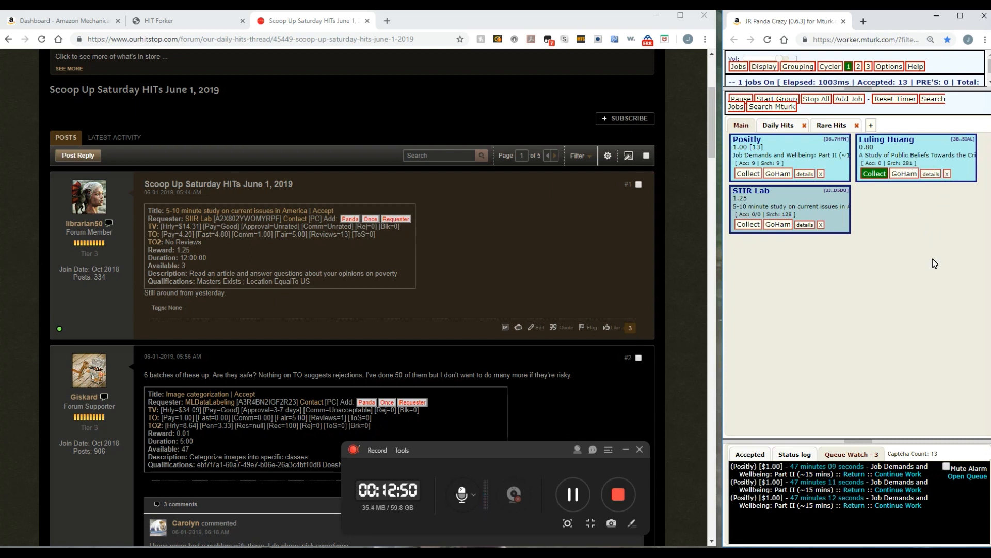
mouse_move(915, 270)
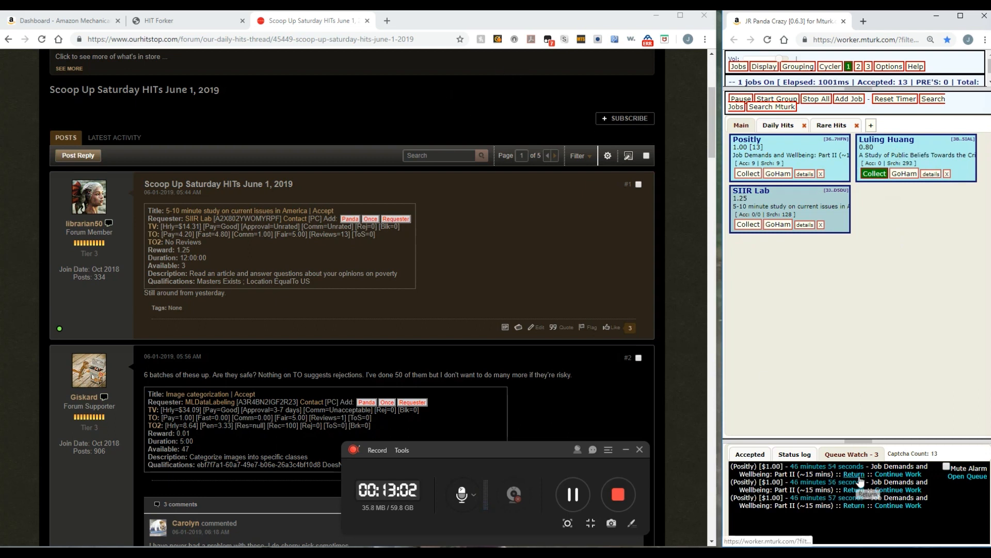
click(854, 473)
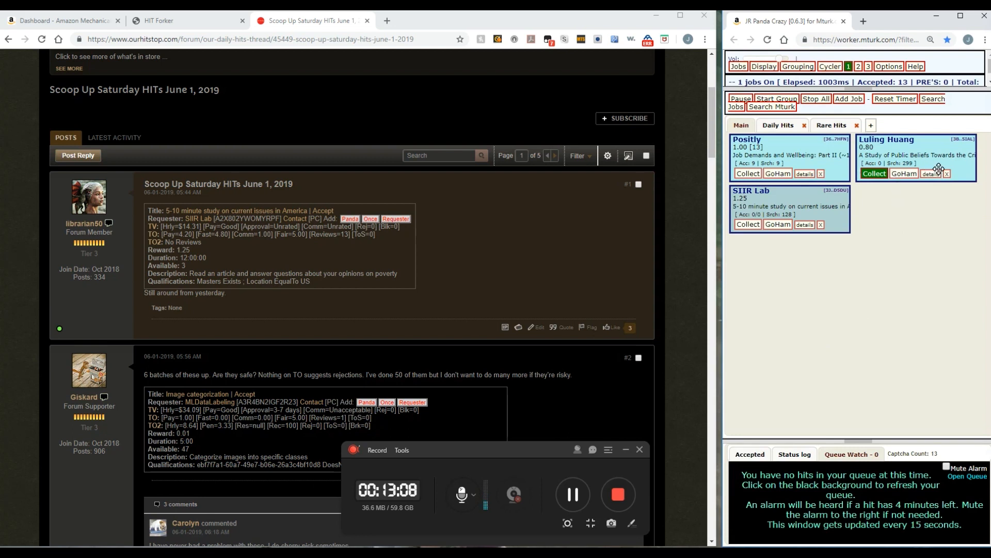
click(160, 21)
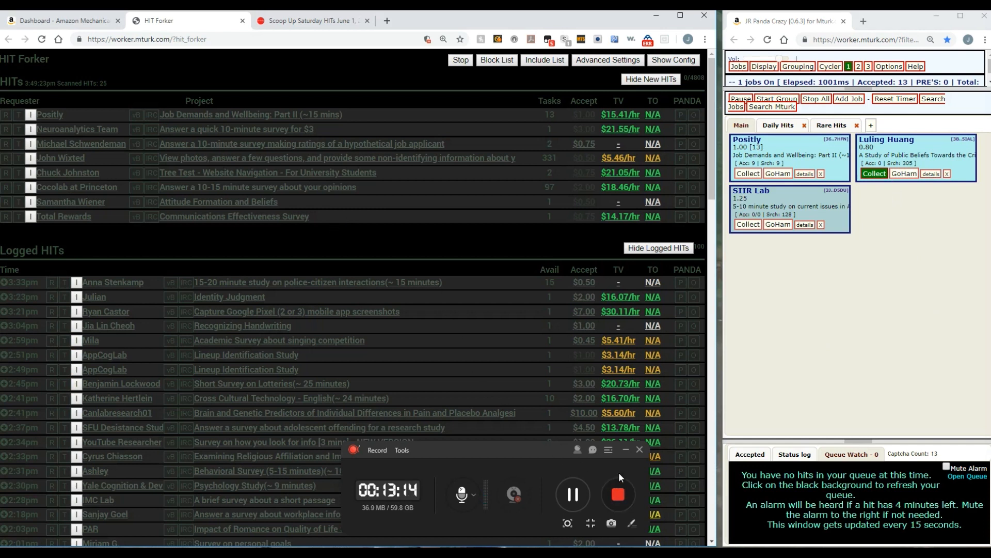
mouse_move(450, 372)
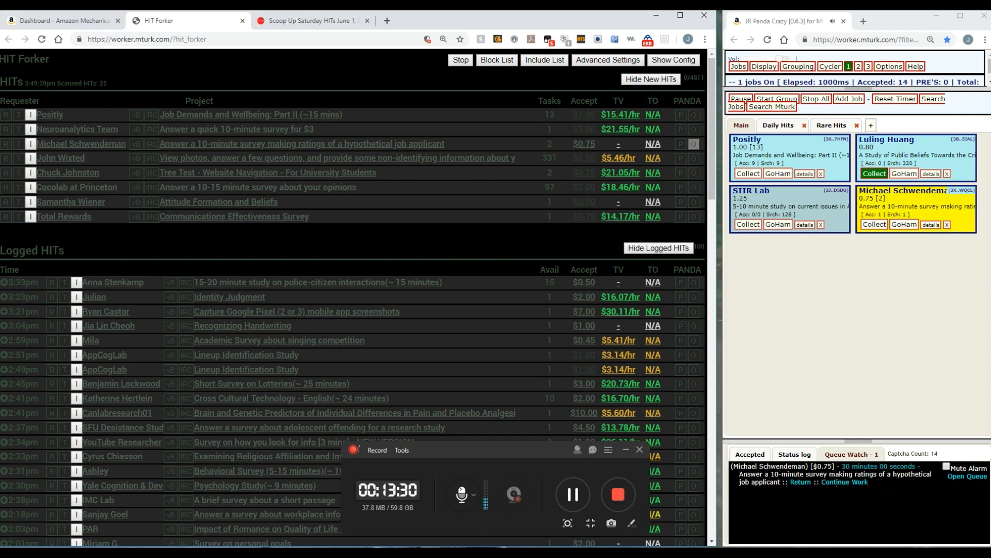
mouse_move(675, 168)
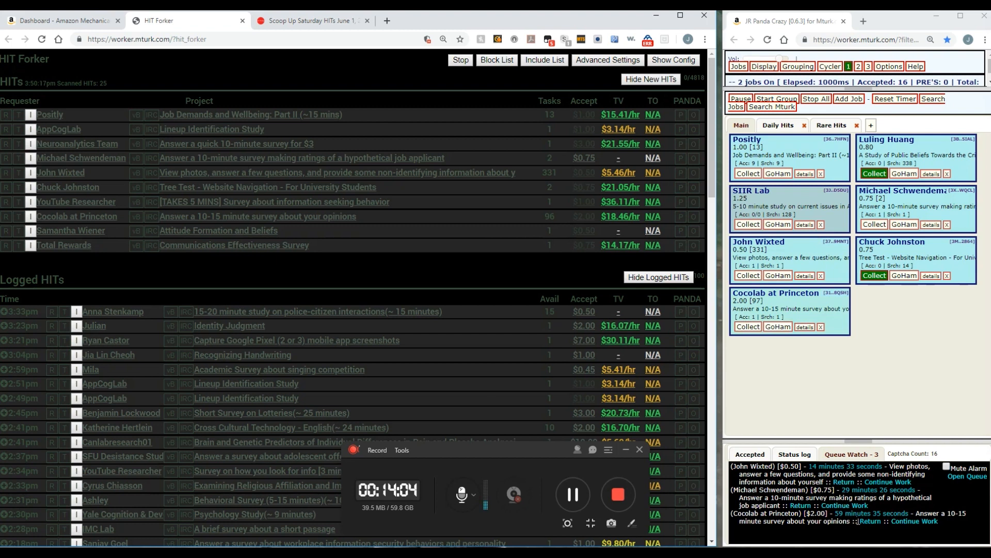
mouse_move(847, 408)
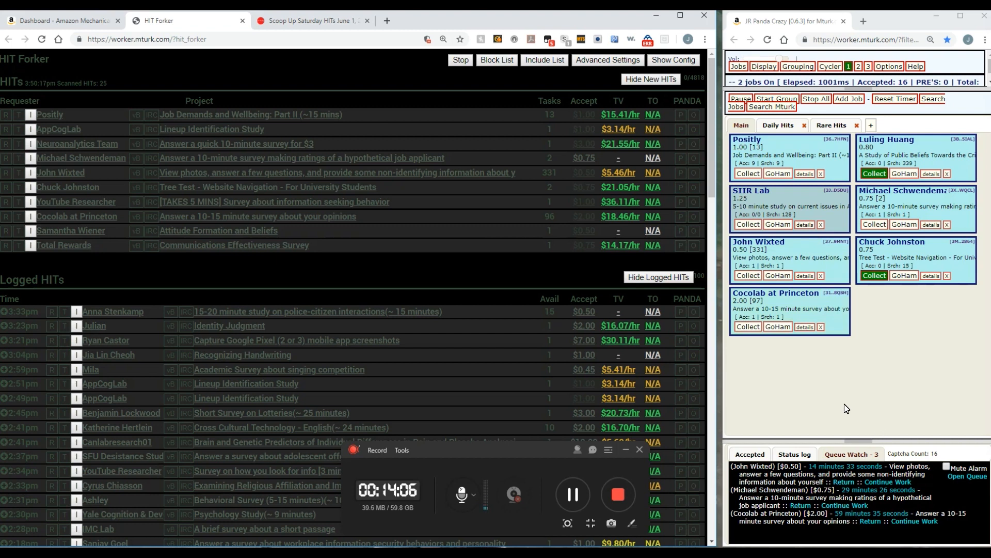
mouse_move(840, 395)
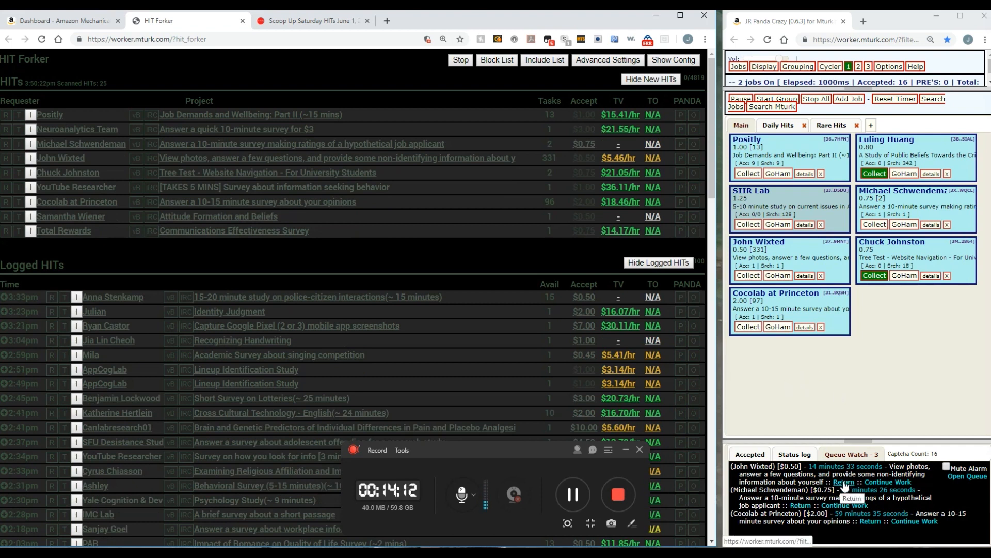
- Return the accepted John Wixted HIT from Queue Watch
click(844, 482)
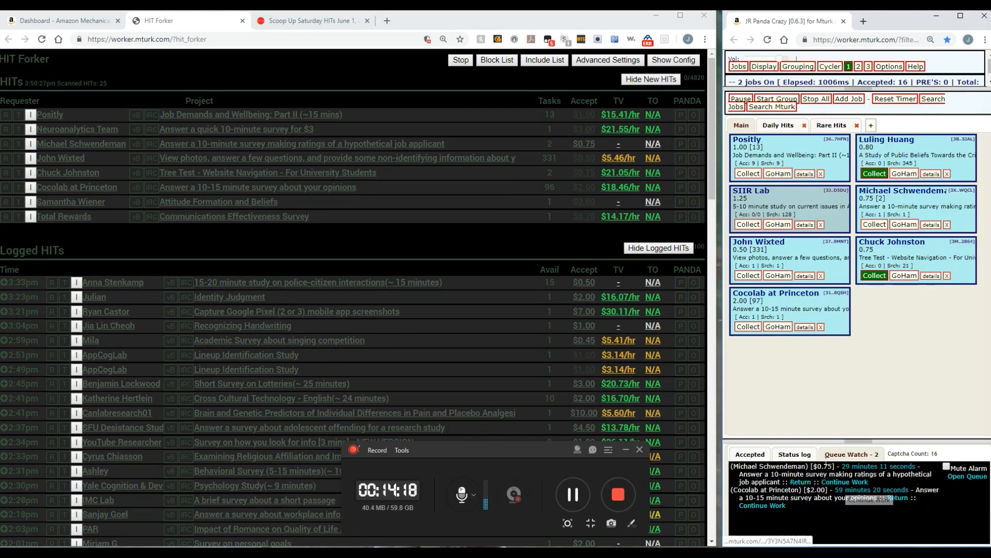
mouse_move(836, 380)
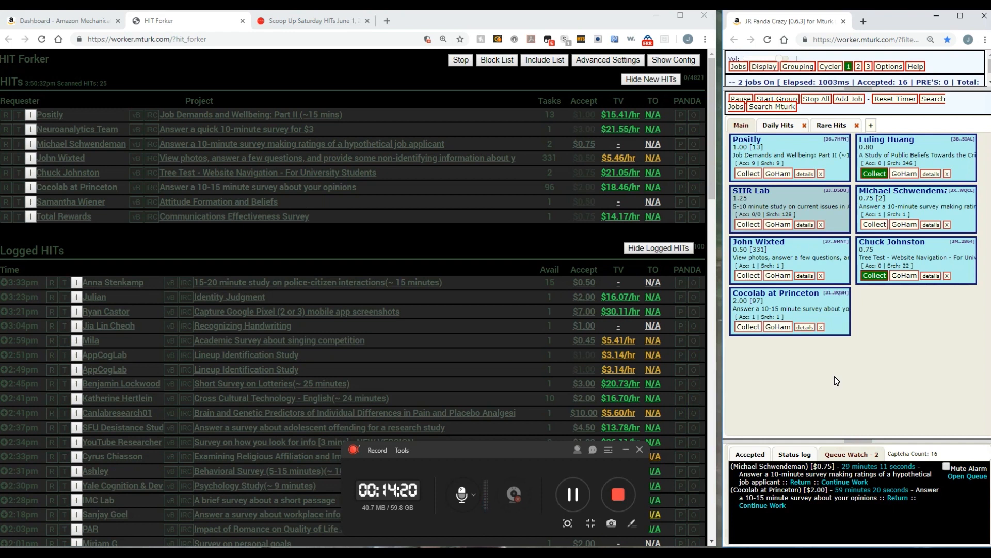
mouse_move(839, 376)
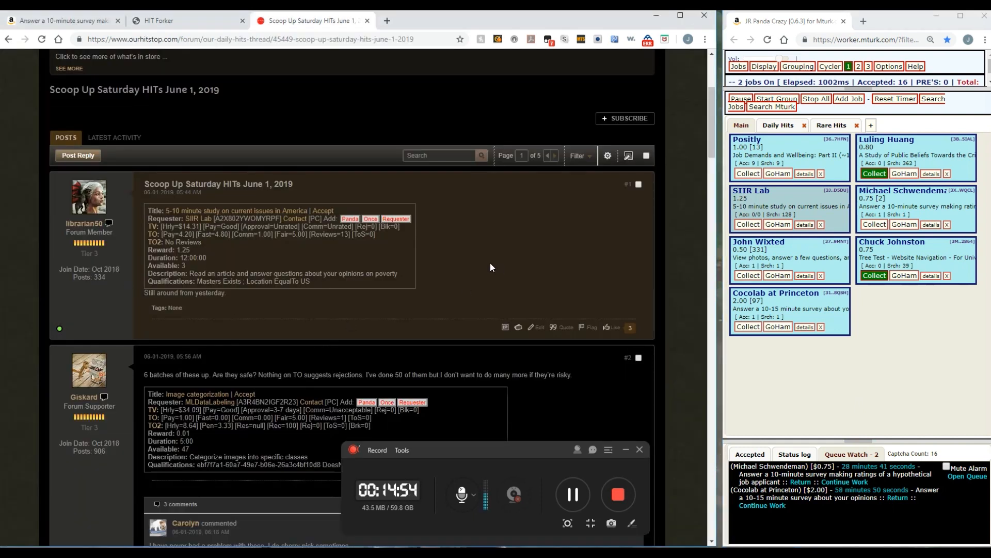
scroll(down, 3)
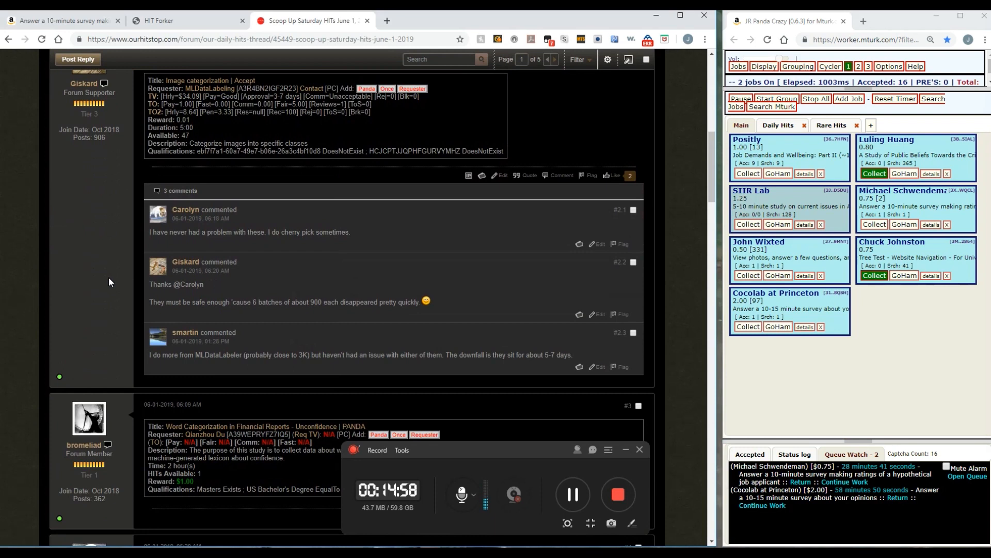
scroll(down, 3)
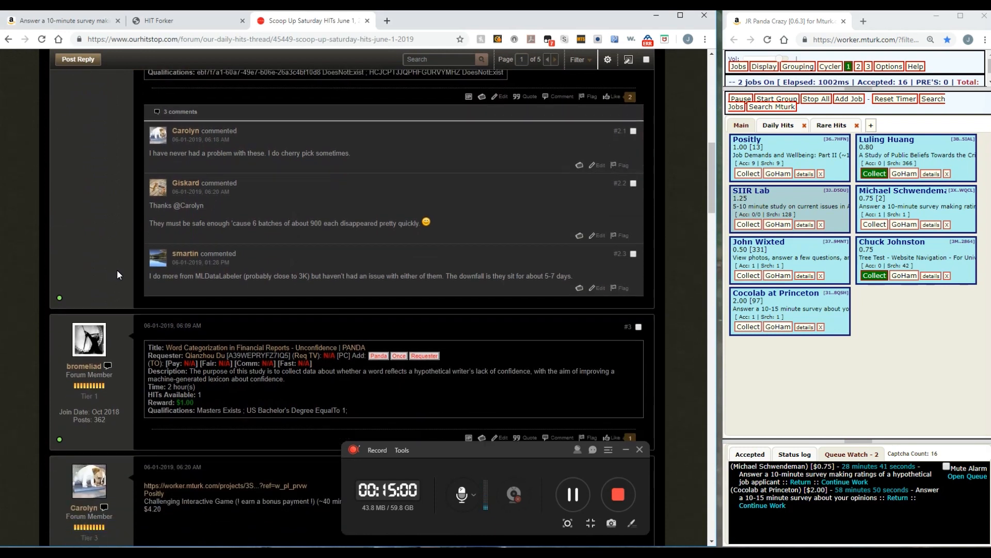
scroll(down, 3)
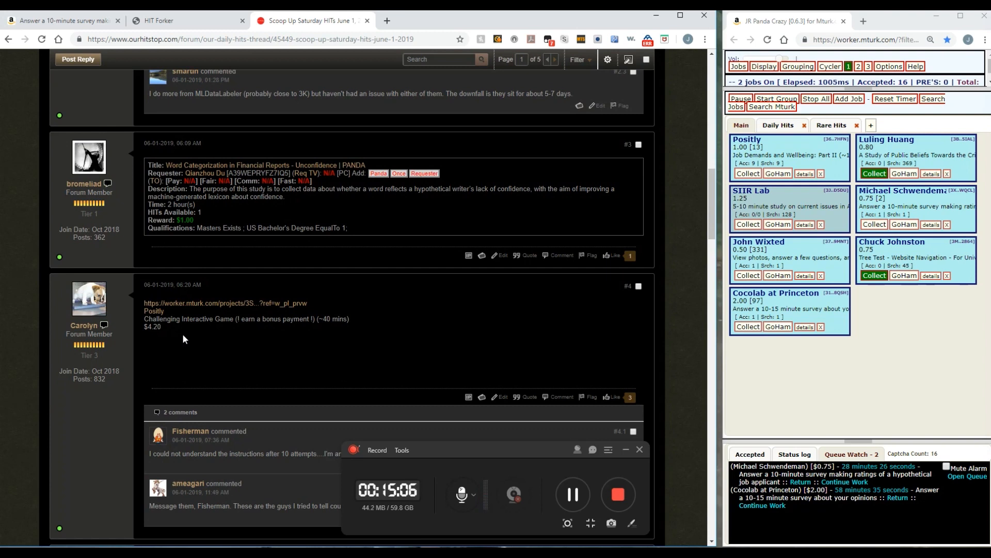
mouse_move(183, 348)
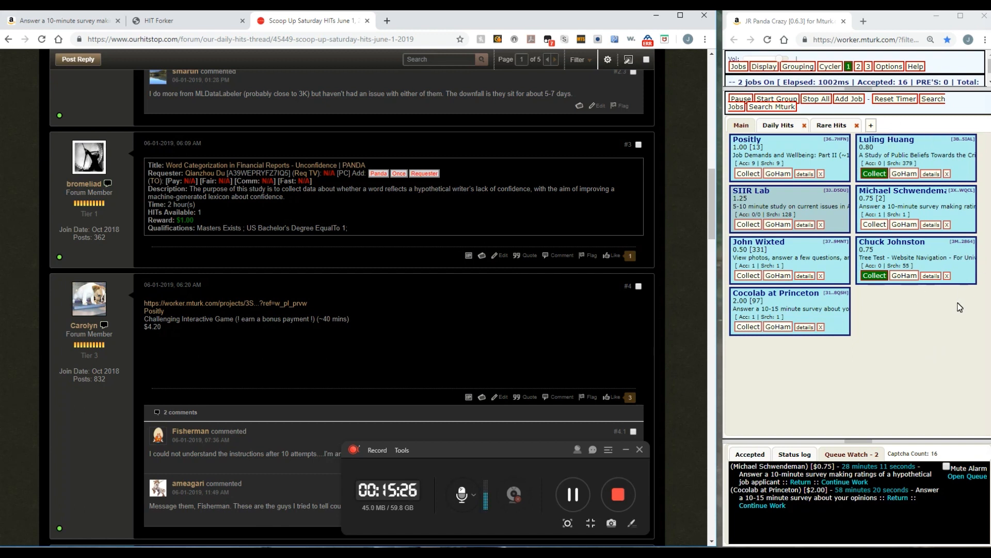
mouse_move(923, 351)
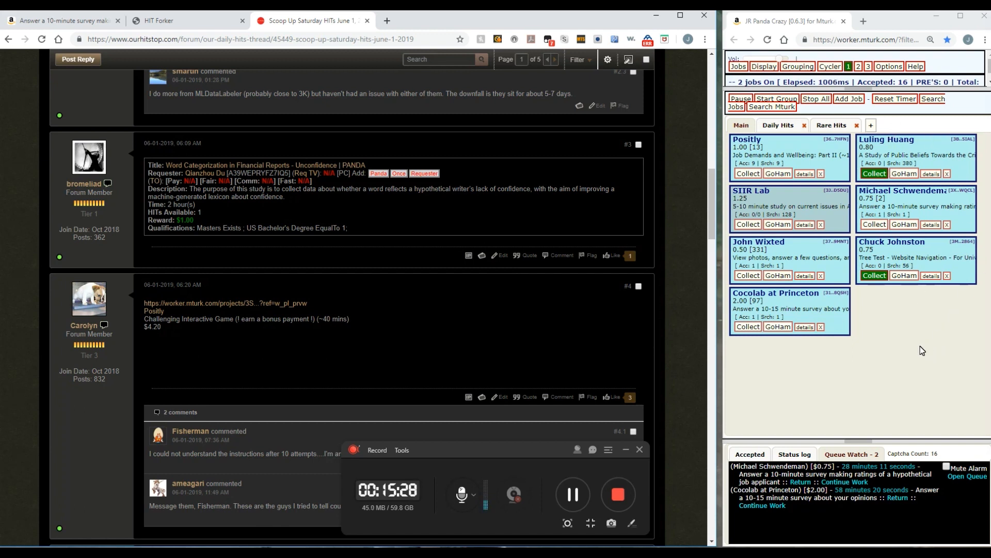
mouse_move(914, 348)
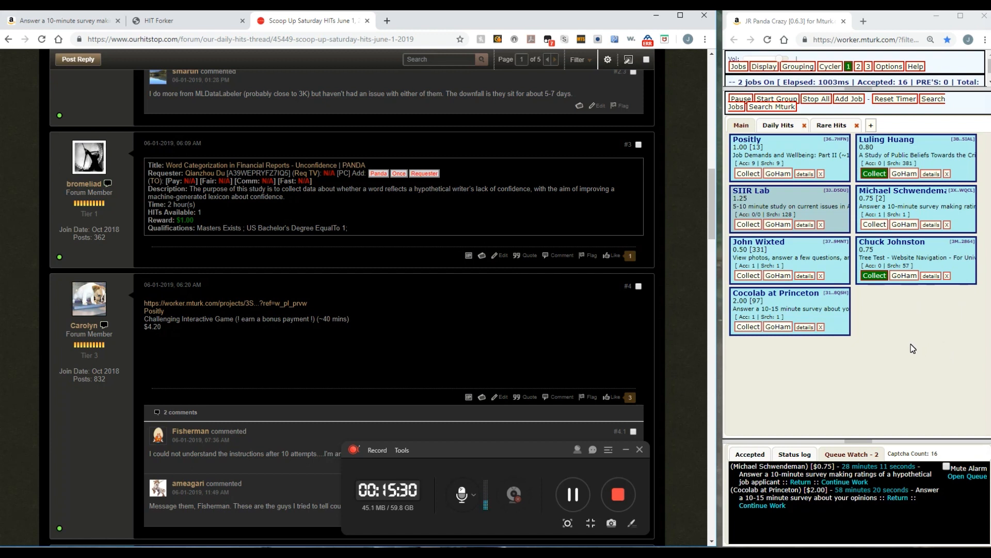
mouse_move(837, 85)
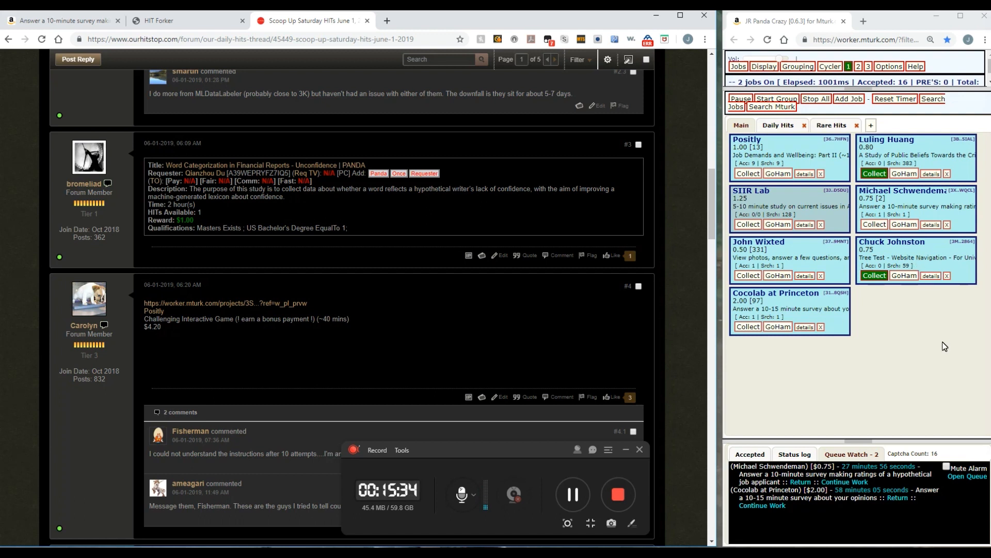
mouse_move(921, 354)
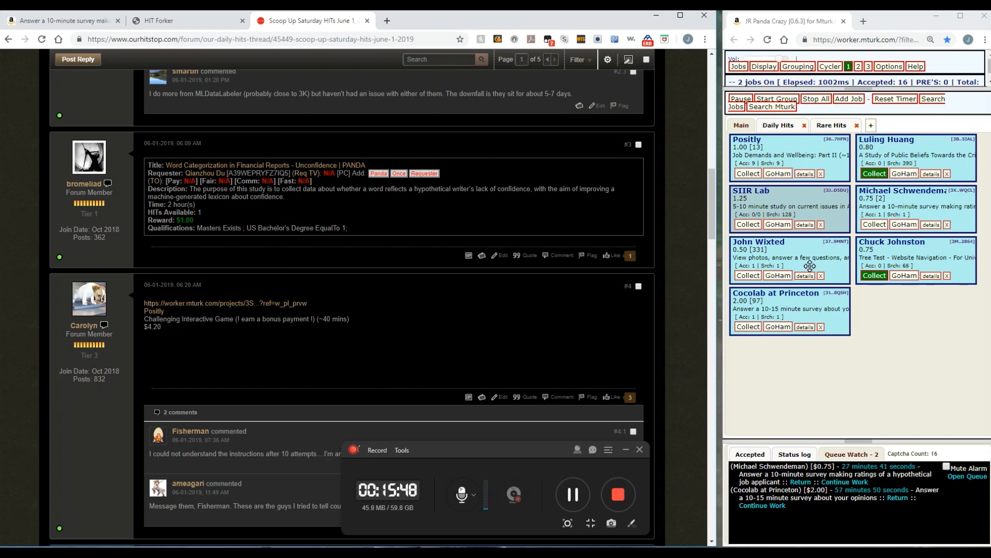
mouse_move(831, 302)
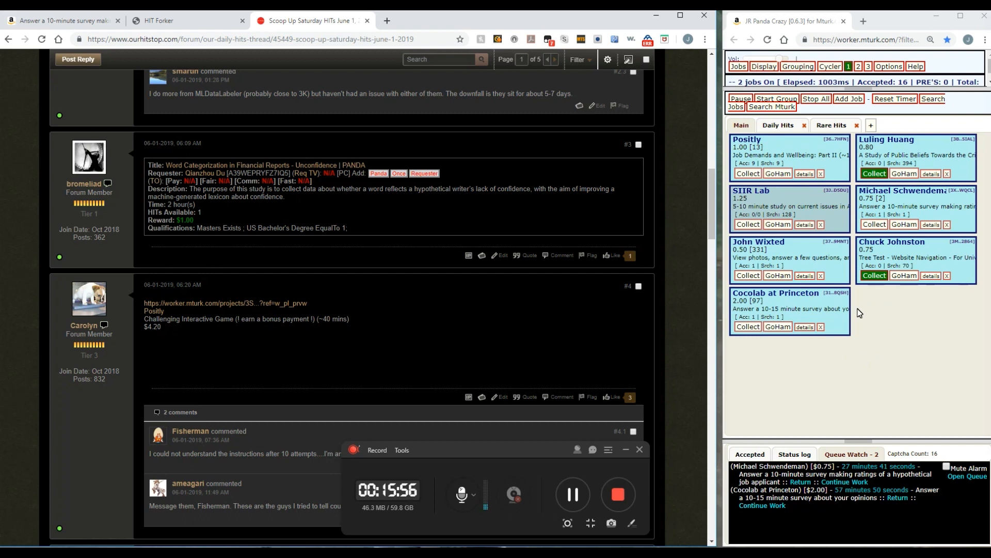
mouse_move(732, 371)
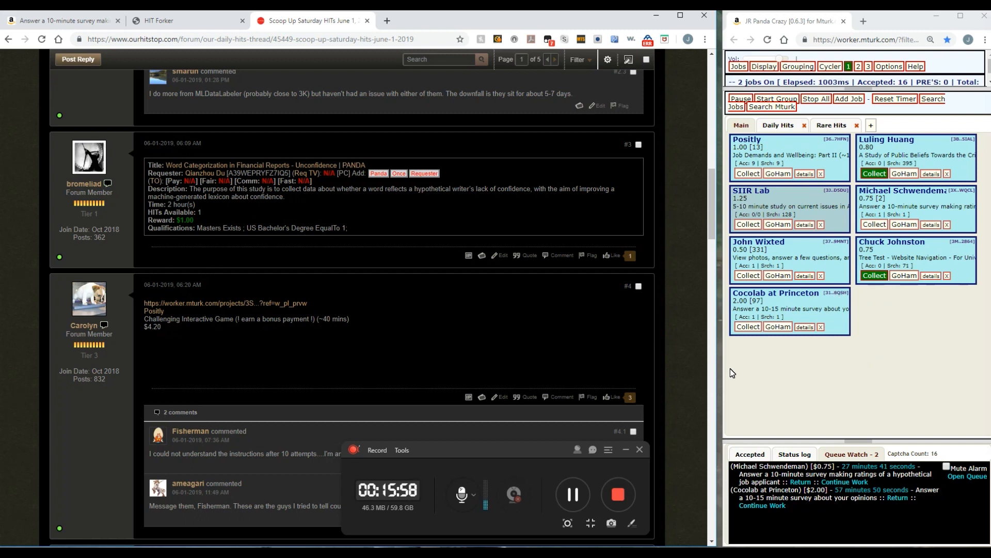